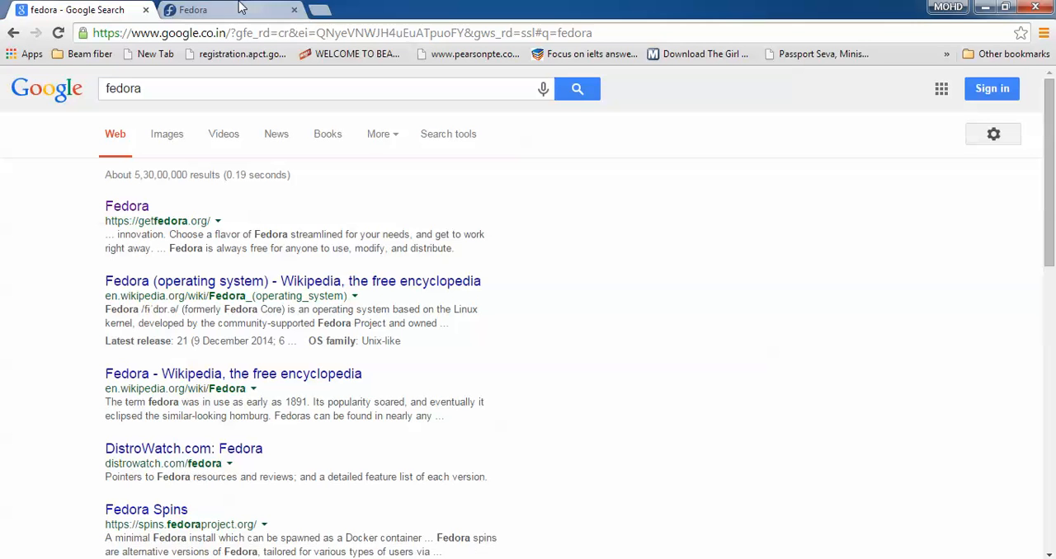
# Reach the Fedora 21 Server download page on getfedora.org from the Google results
pyautogui.click(194, 9)
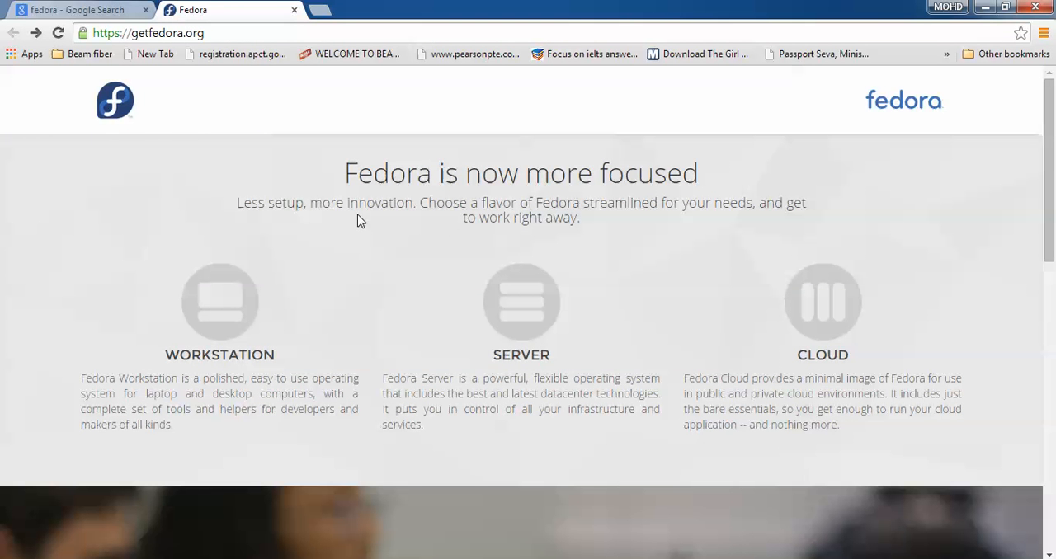
pyautogui.moveTo(219, 301)
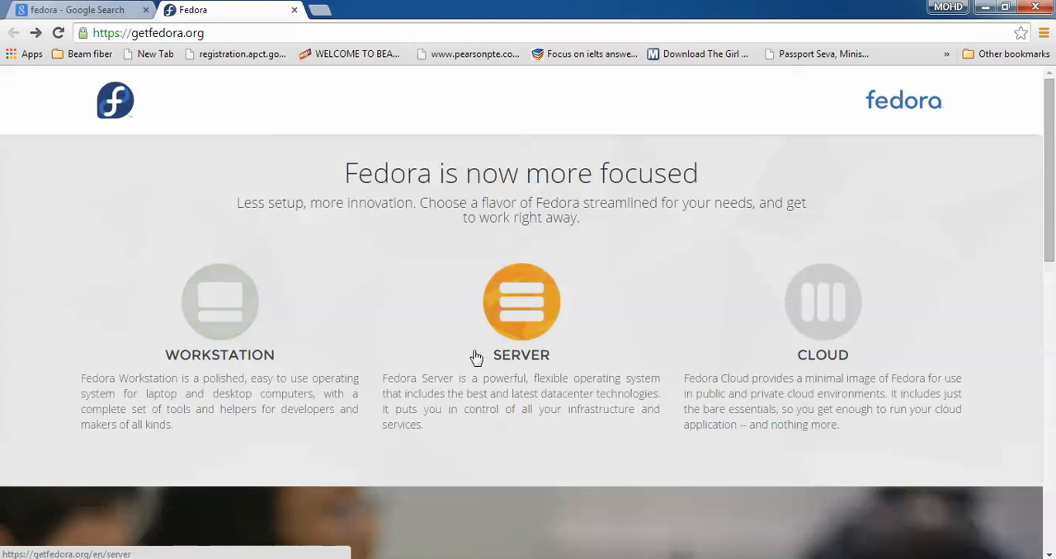
pyautogui.moveTo(519, 312)
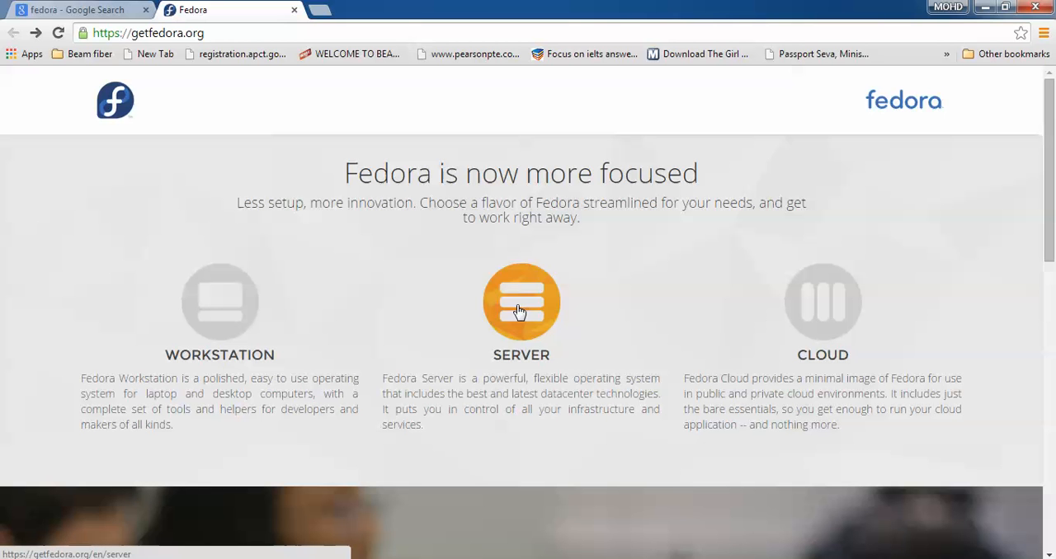
pyautogui.click(521, 302)
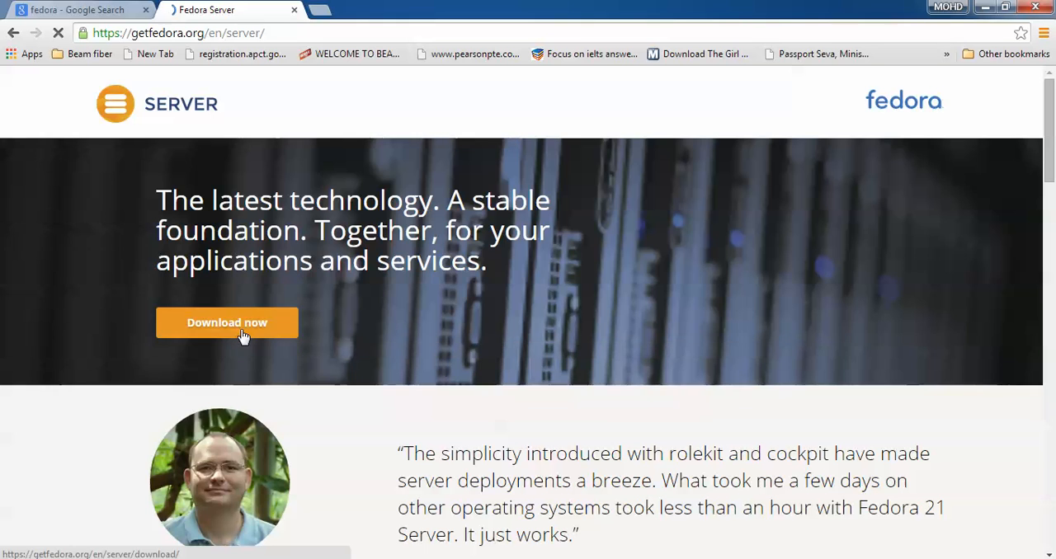
pyautogui.click(227, 322)
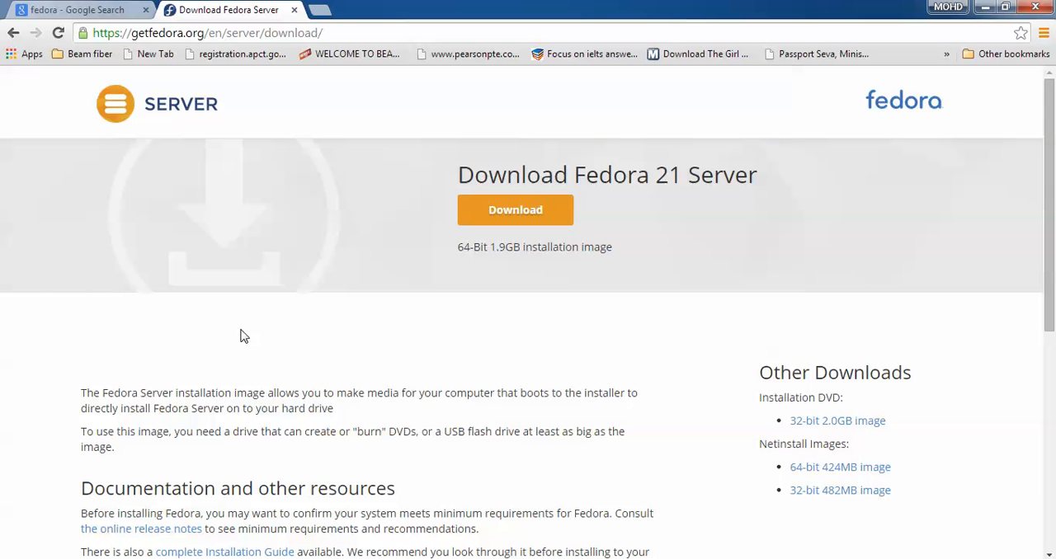
pyautogui.moveTo(507, 265)
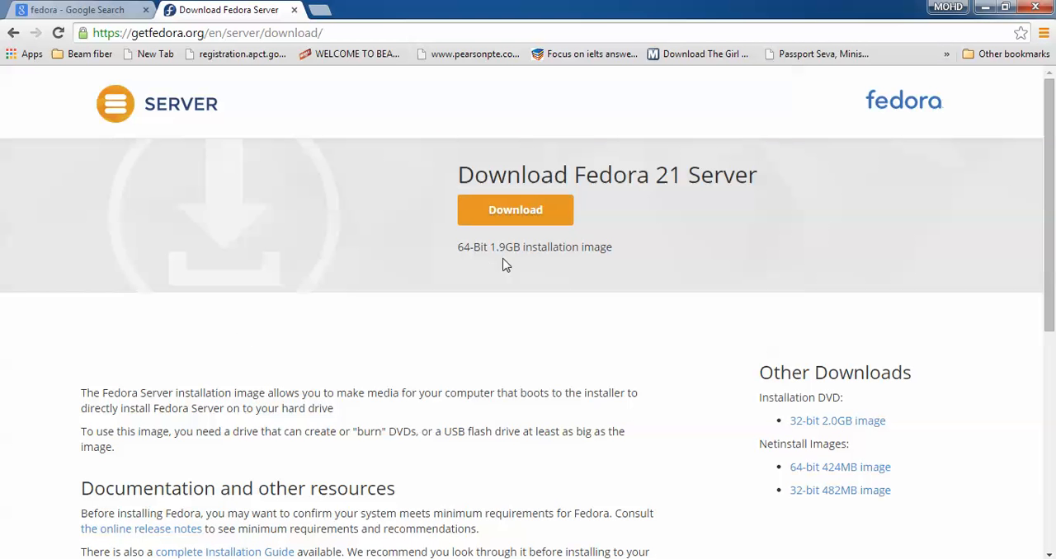
pyautogui.moveTo(509, 264)
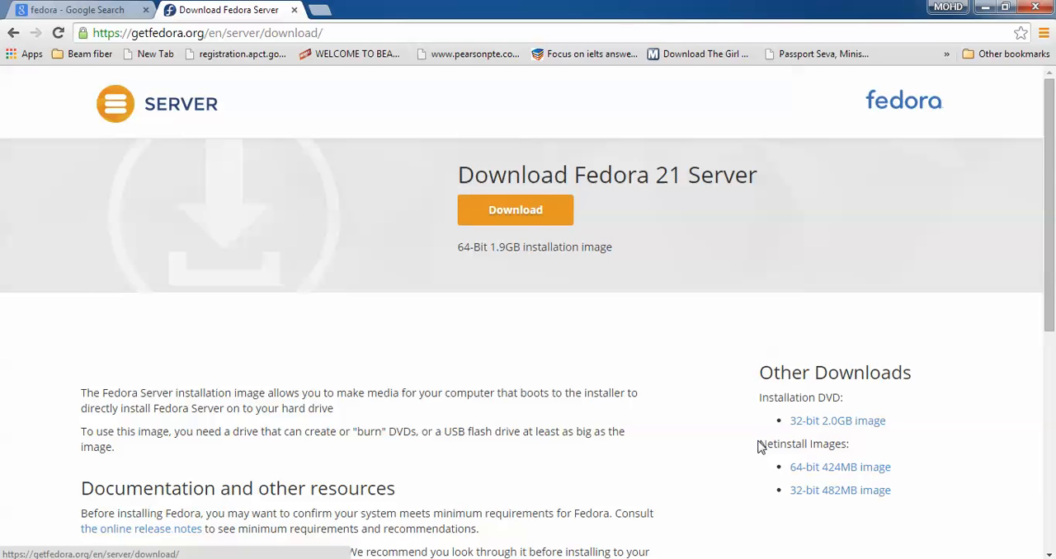
pyautogui.moveTo(608, 420)
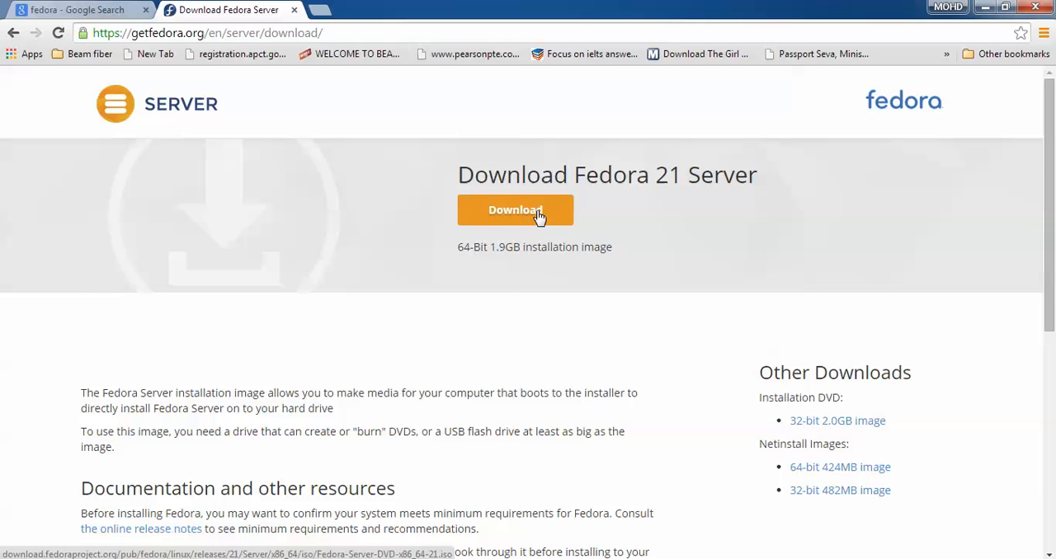
pyautogui.moveTo(550, 223)
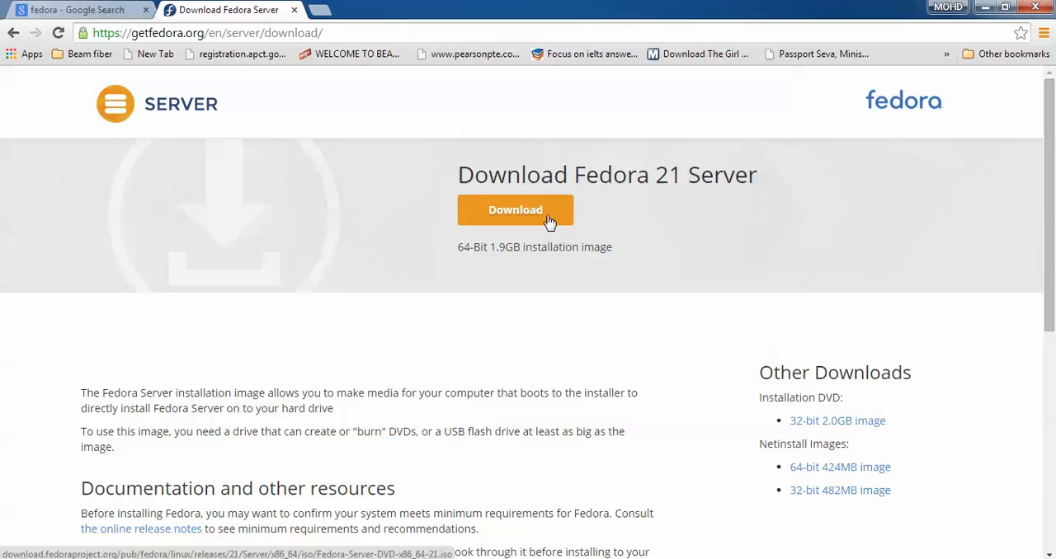
pyautogui.moveTo(617, 163)
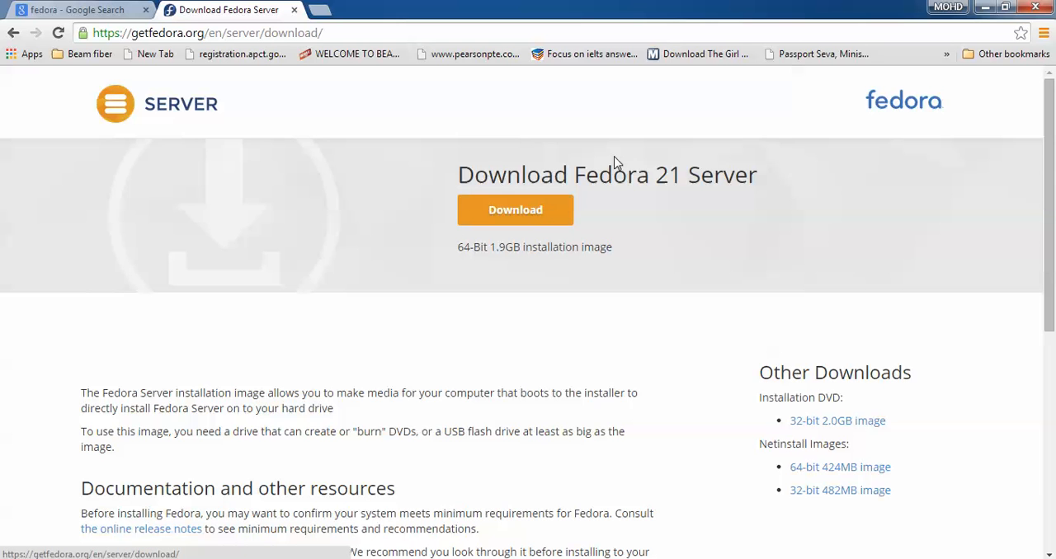
pyautogui.moveTo(712, 297)
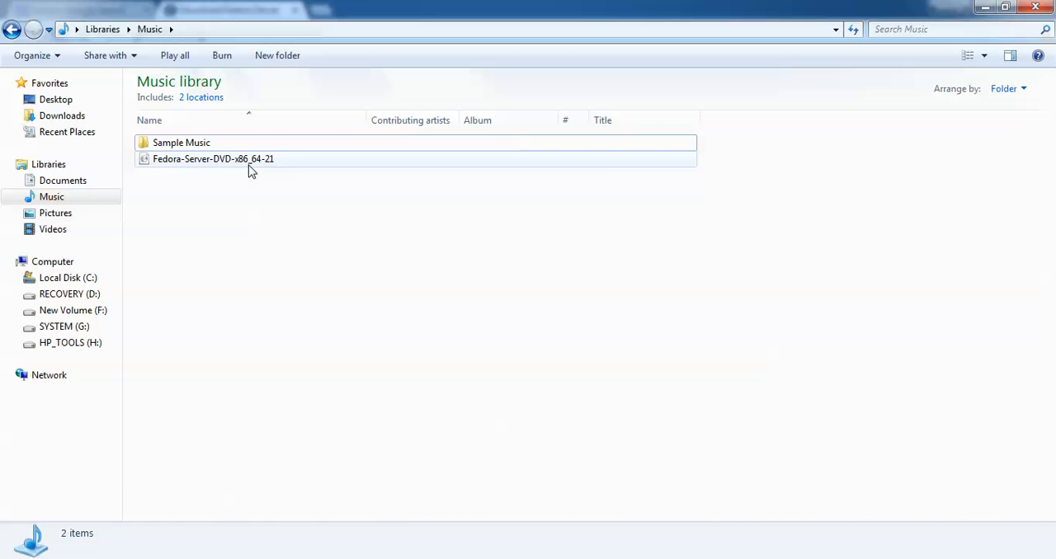
# Select the downloaded Fedora-Server-DVD-x86_64-21 disc image in the Music library
pyautogui.click(212, 159)
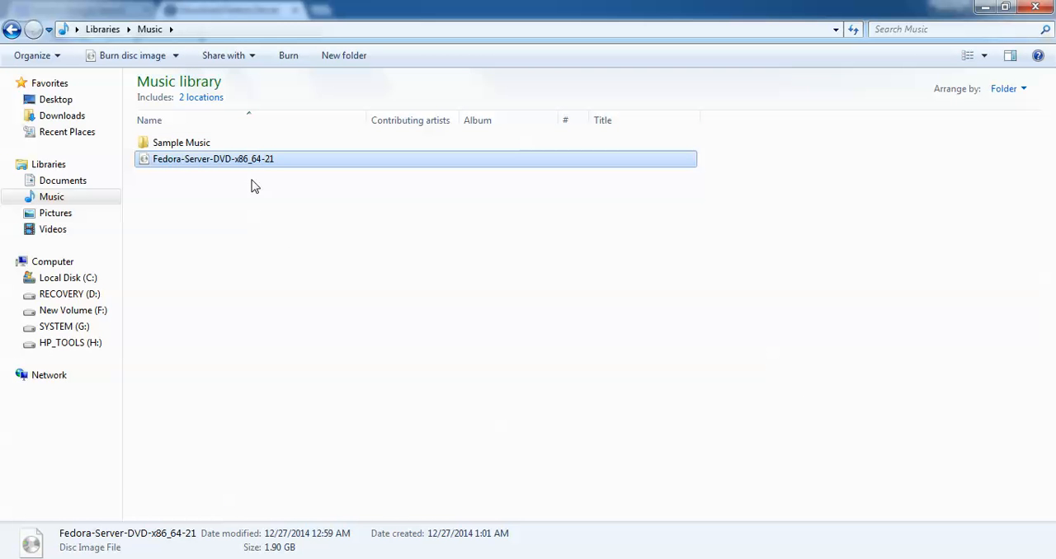
pyautogui.moveTo(276, 524)
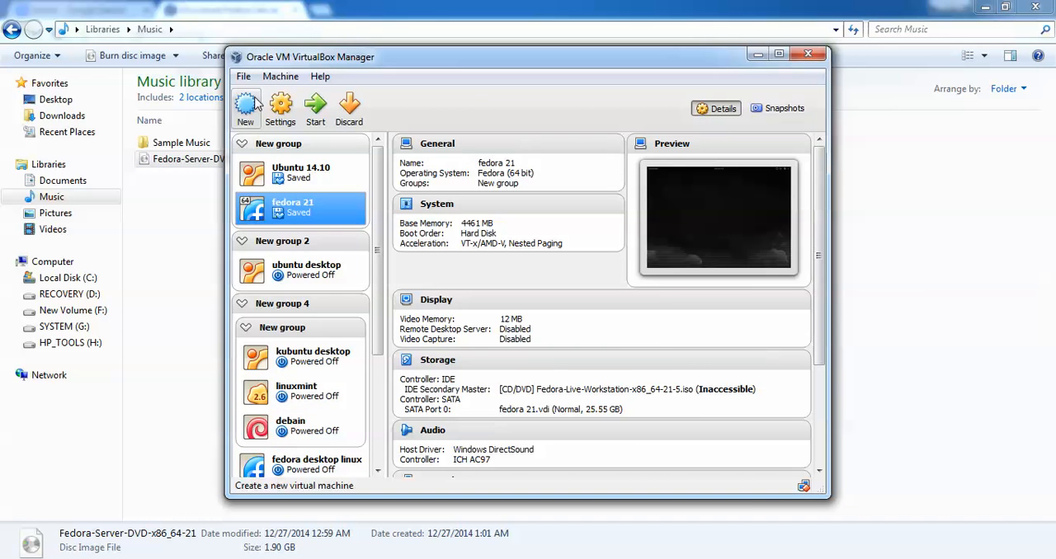
# Create a new VM named 'fedora 21 server' of type Linux, Fedora (64 bit)
pyautogui.click(245, 108)
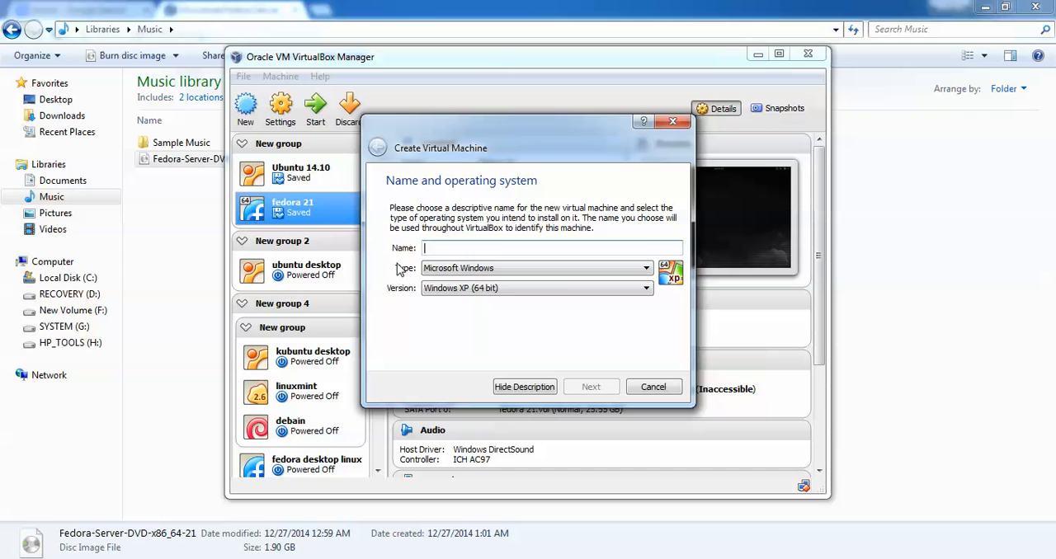
pyautogui.write('fedora')
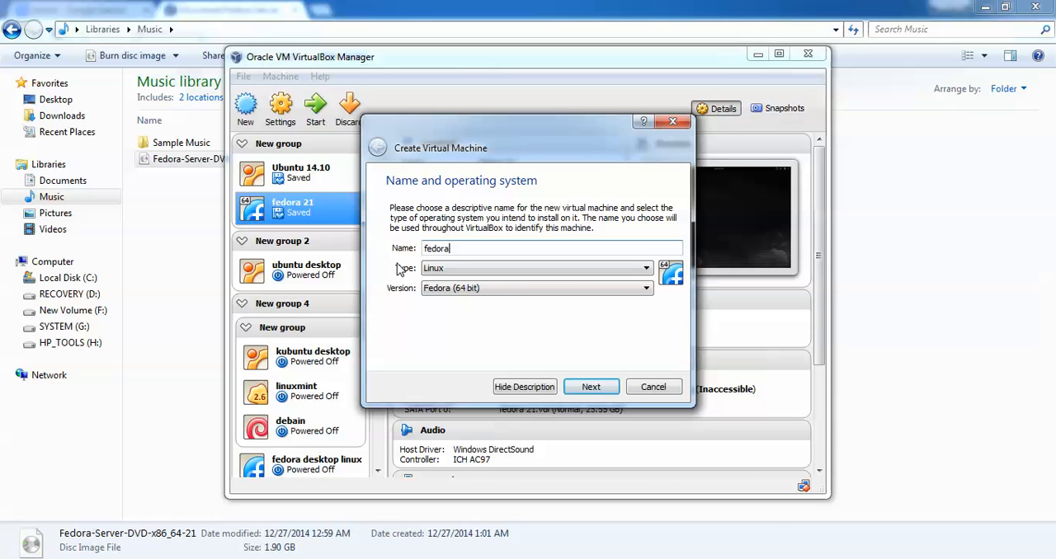
pyautogui.write('21 server')
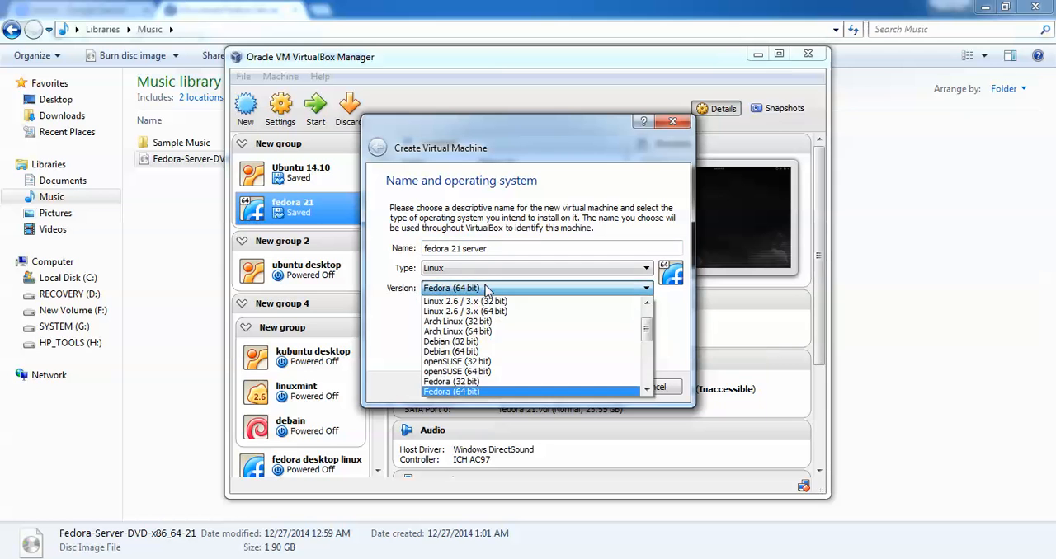
pyautogui.click(452, 392)
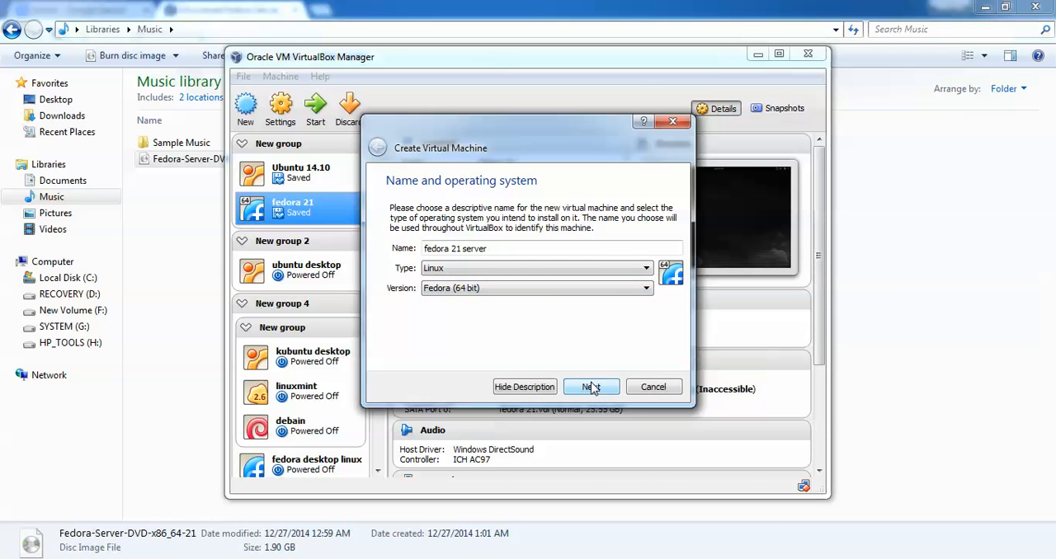
pyautogui.click(591, 387)
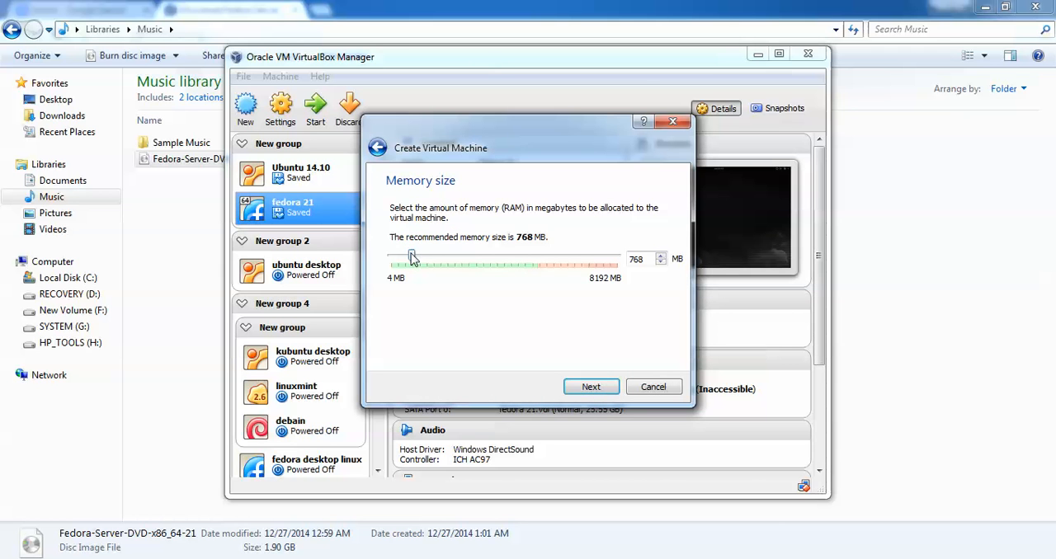
# Give the machine 4797 MB of memory and continue to the hard drive step
pyautogui.moveTo(413, 258); pyautogui.dragTo(514, 259)
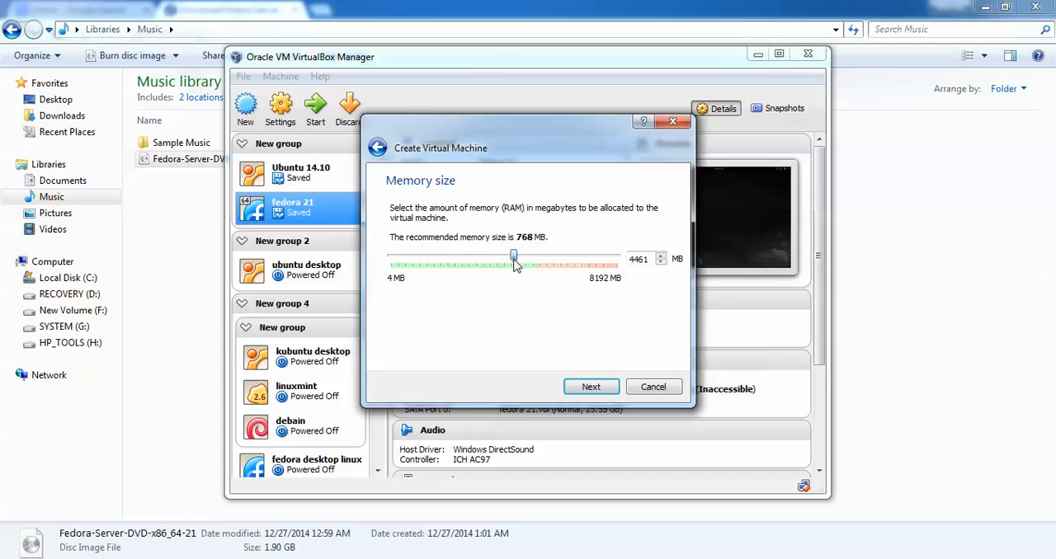
pyautogui.moveTo(513, 259); pyautogui.dragTo(523, 260)
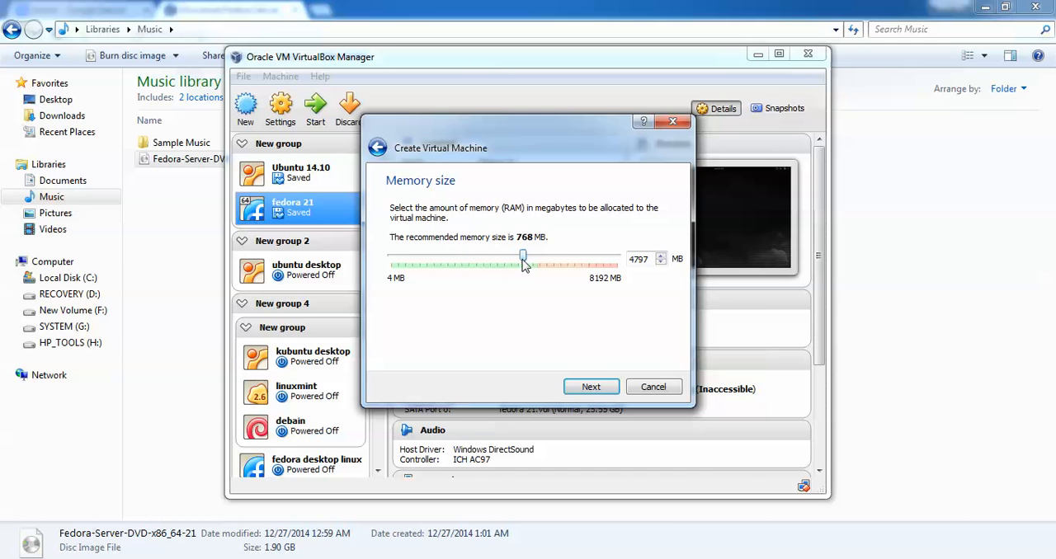
pyautogui.moveTo(592, 271)
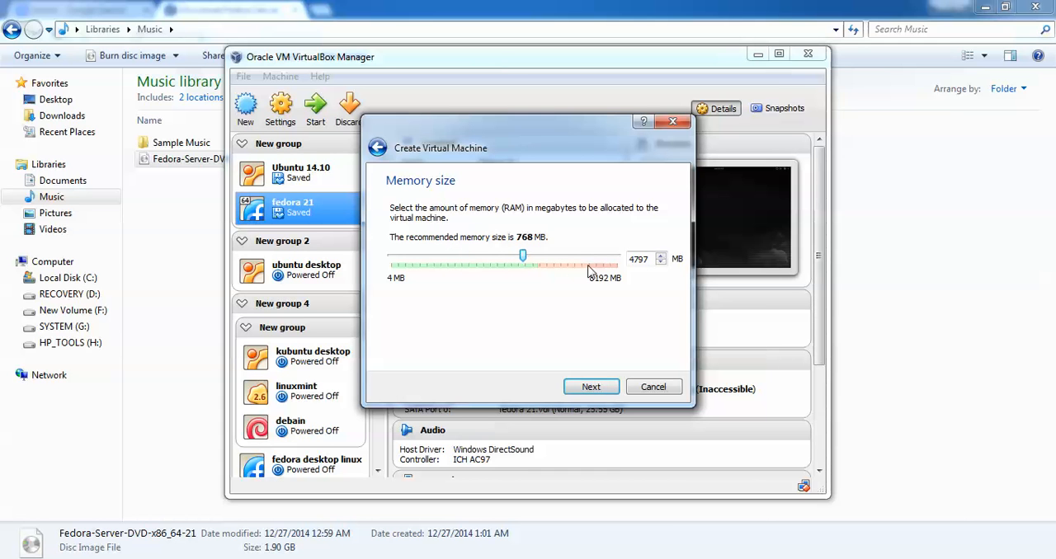
pyautogui.moveTo(497, 271)
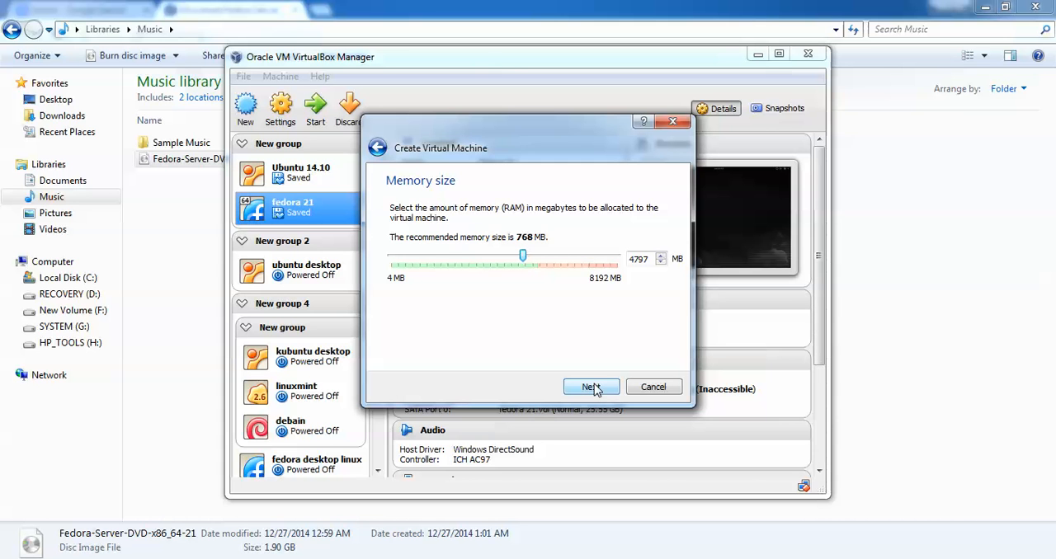
pyautogui.click(591, 387)
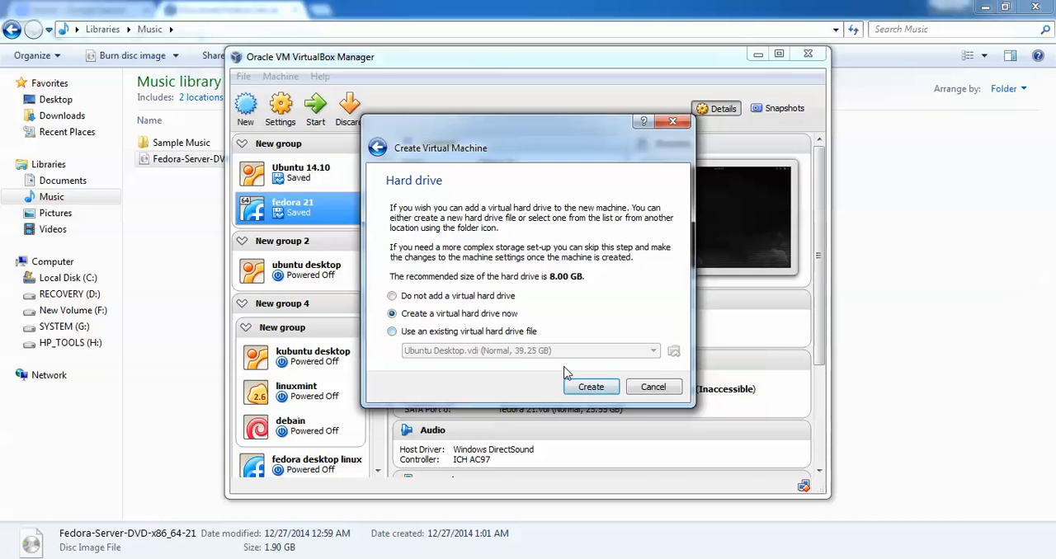
# Create a 25 GB dynamically allocated VDI disk and finish creating the machine
pyautogui.click(591, 387)
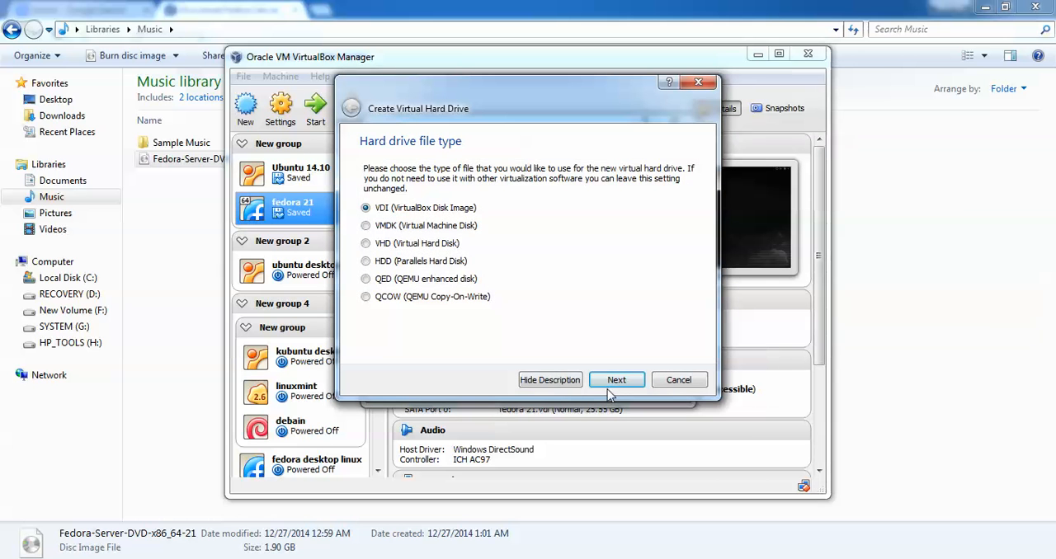
pyautogui.click(616, 379)
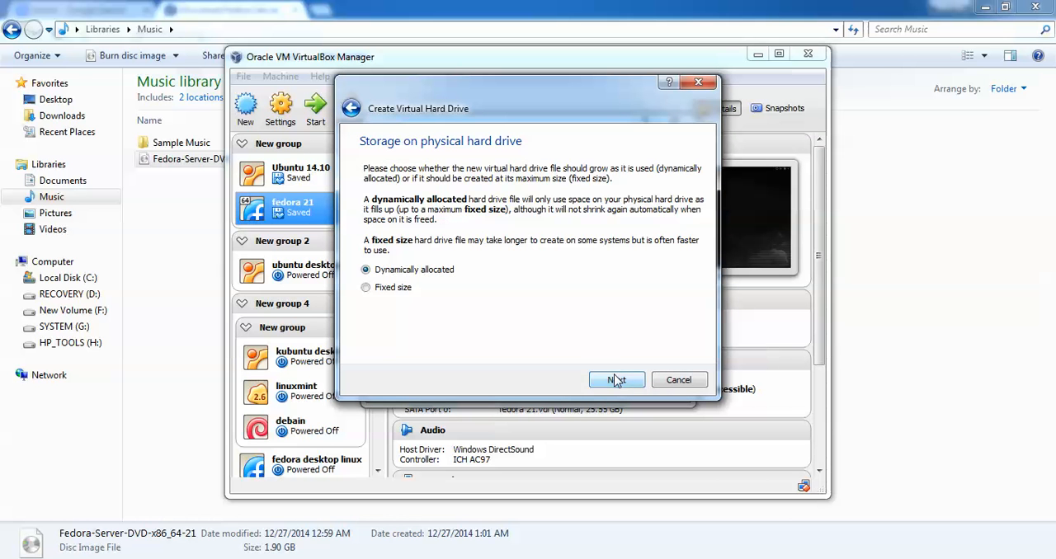
pyautogui.click(616, 380)
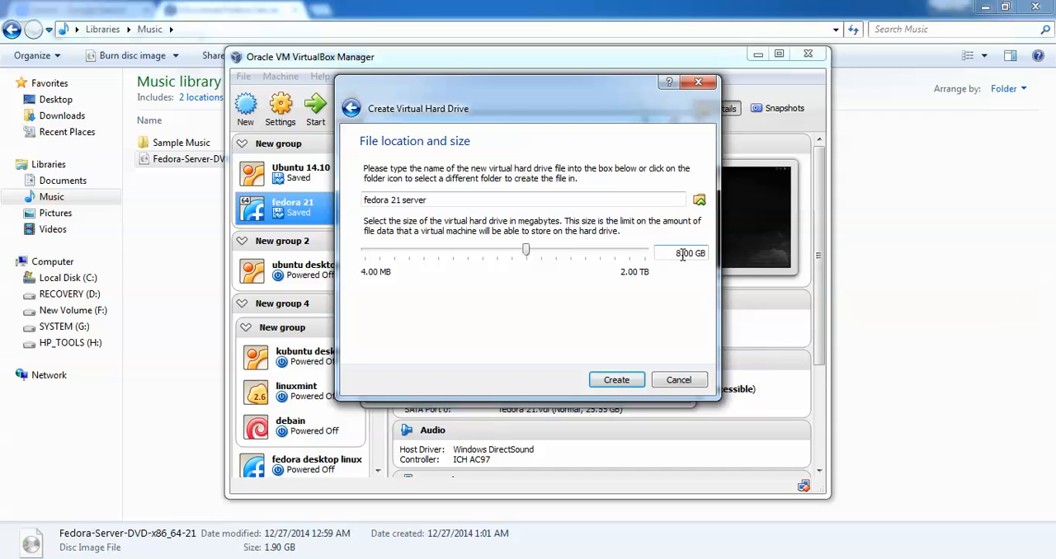
pyautogui.moveTo(526, 250); pyautogui.dragTo(497, 250)
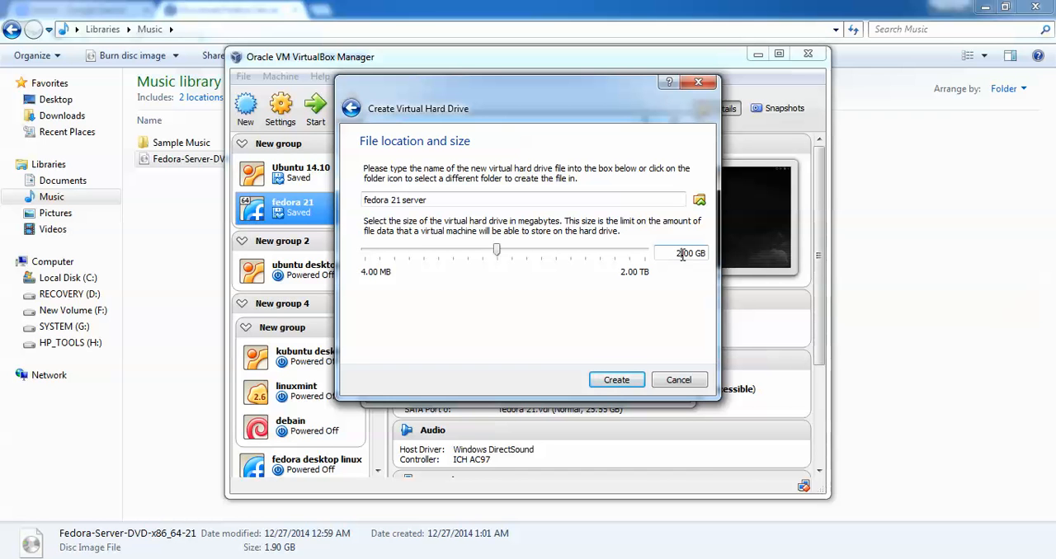
pyautogui.moveTo(495, 250); pyautogui.dragTo(548, 250)
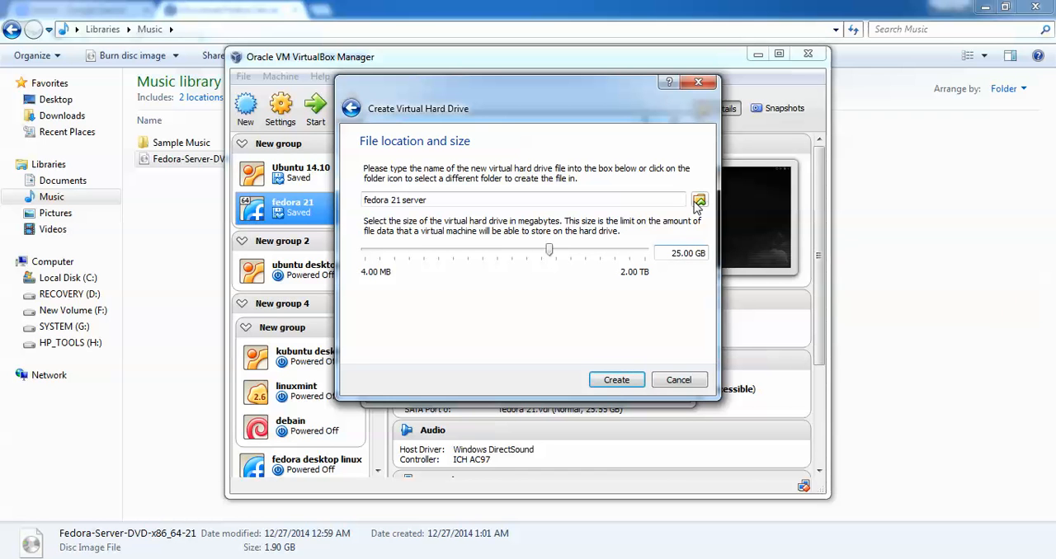
pyautogui.moveTo(699, 200)
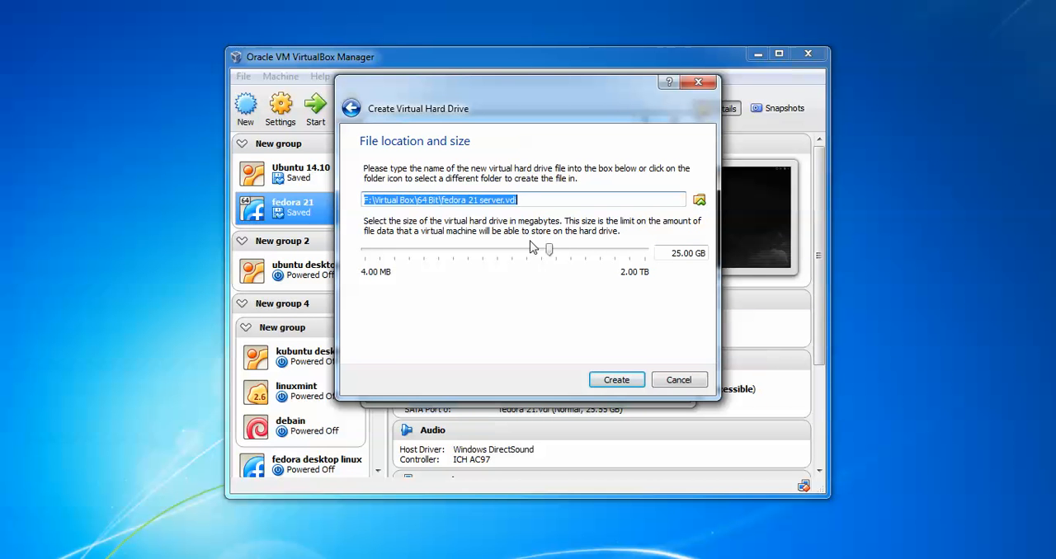
pyautogui.moveTo(594, 273)
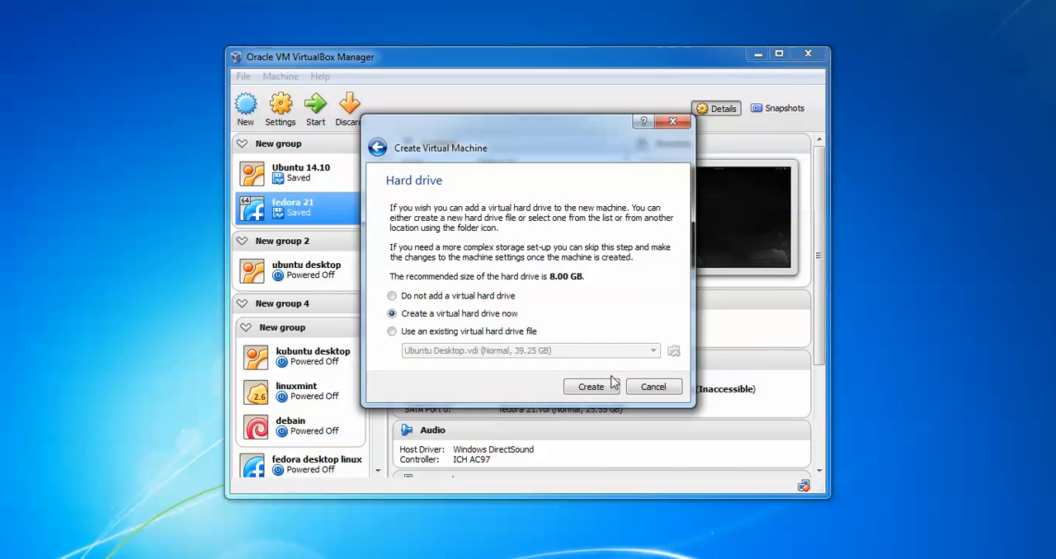
pyautogui.click(591, 386)
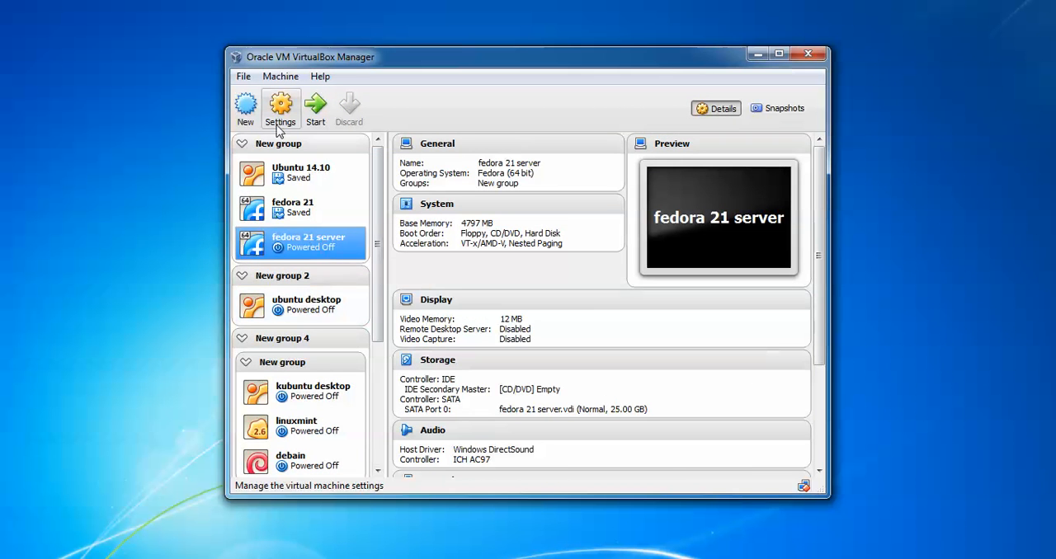
# In Settings, review boot order and attach the Fedora Server DVD image to the optical drive
pyautogui.click(280, 108)
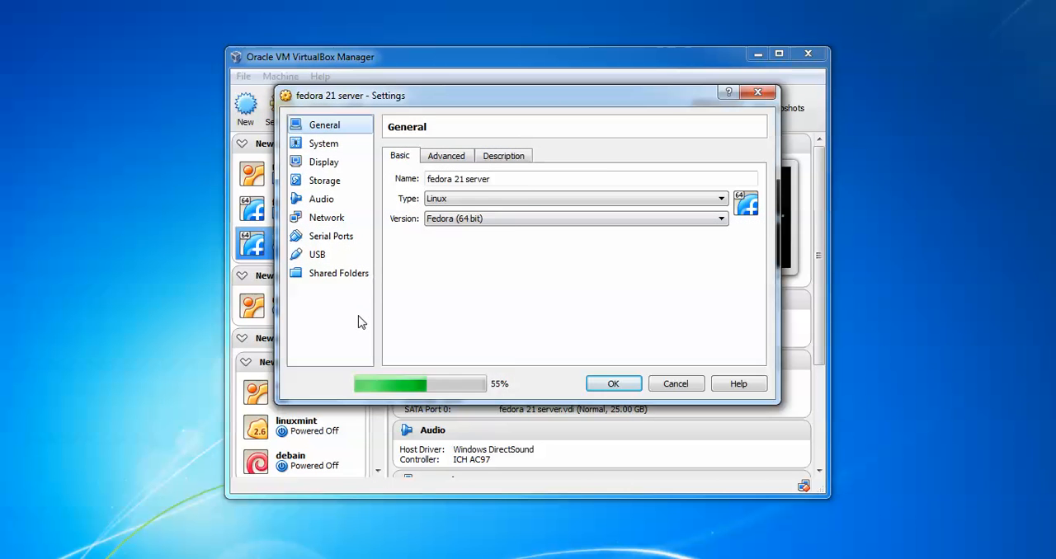
pyautogui.click(323, 143)
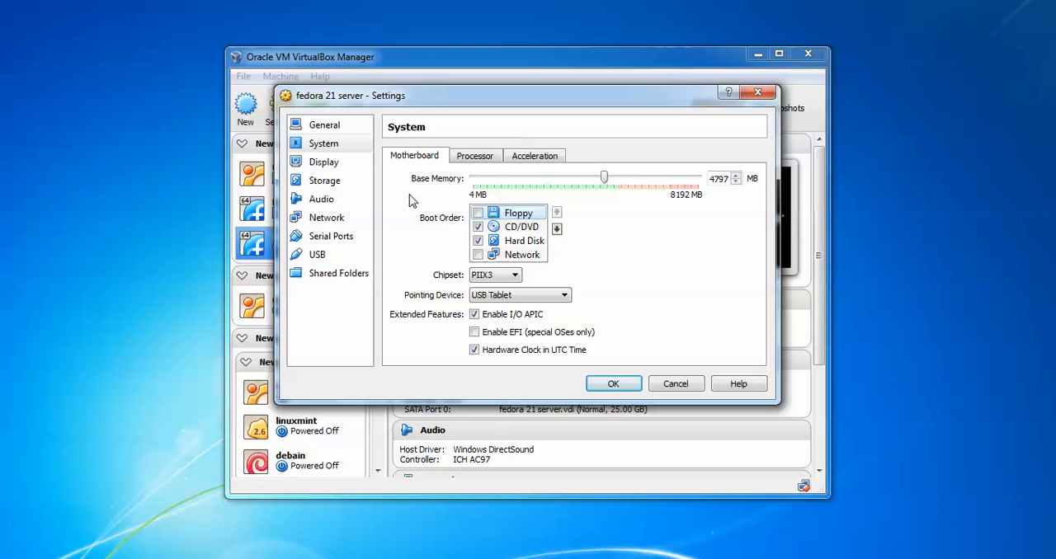
pyautogui.click(325, 180)
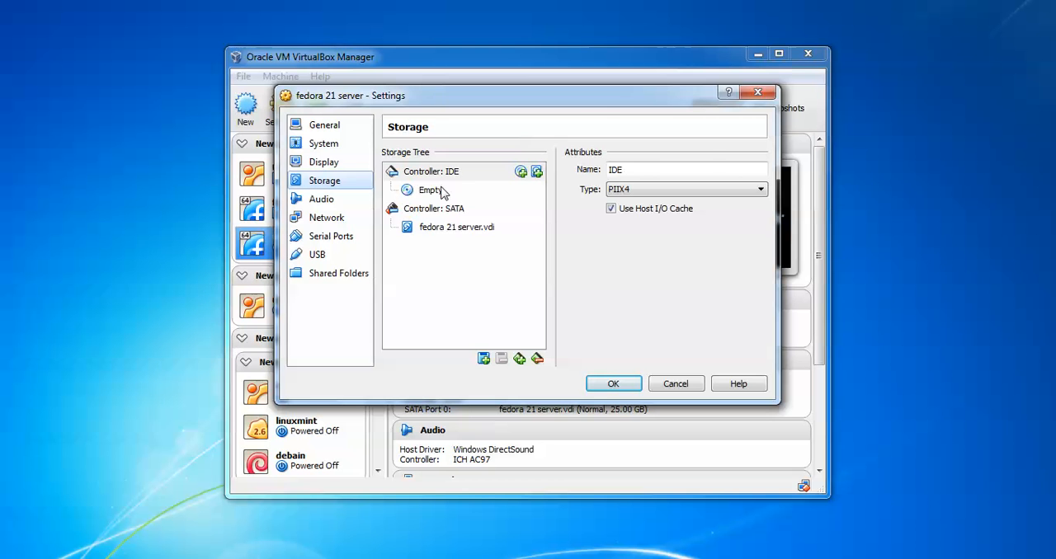
pyautogui.click(430, 189)
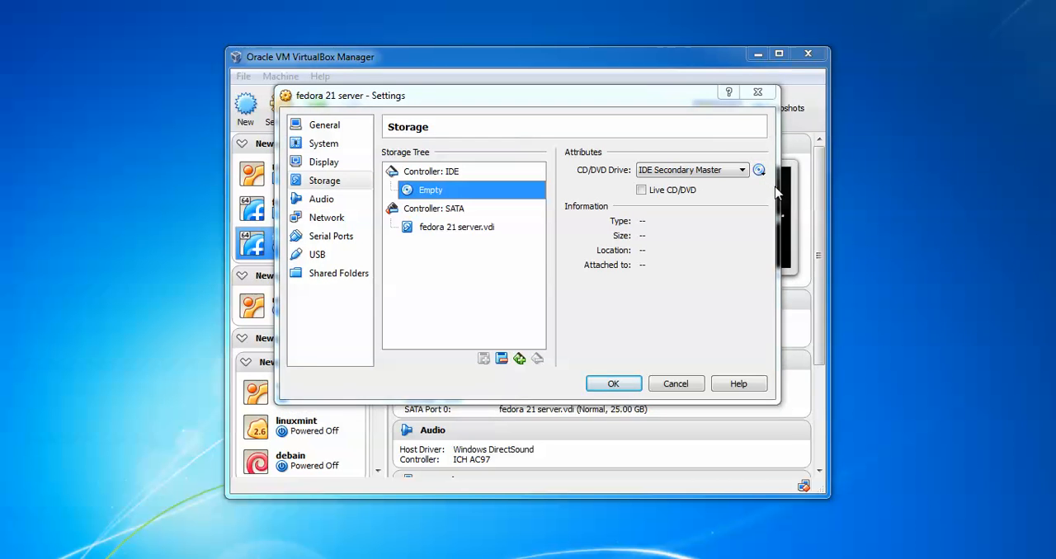
pyautogui.click(759, 169)
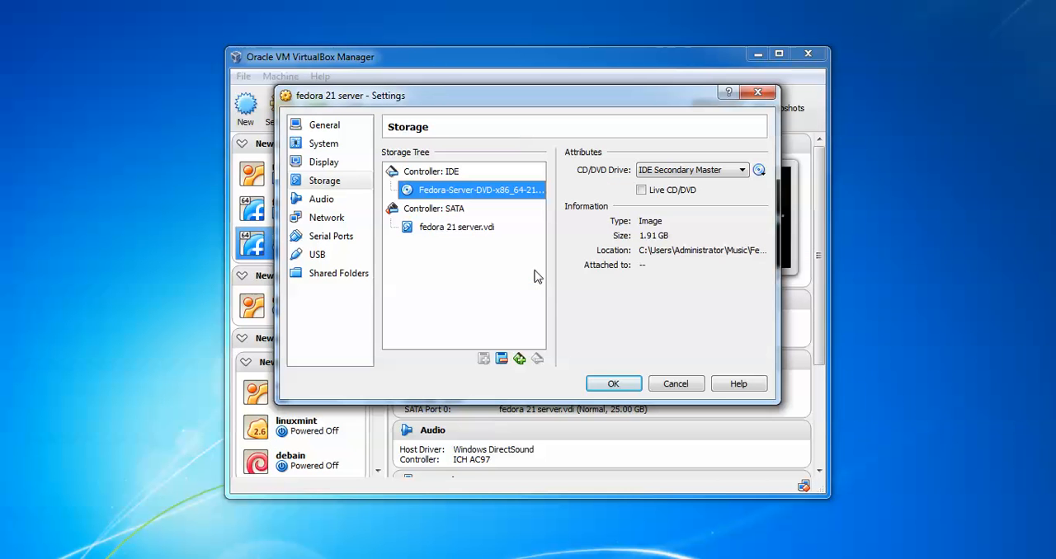
pyautogui.moveTo(326, 217)
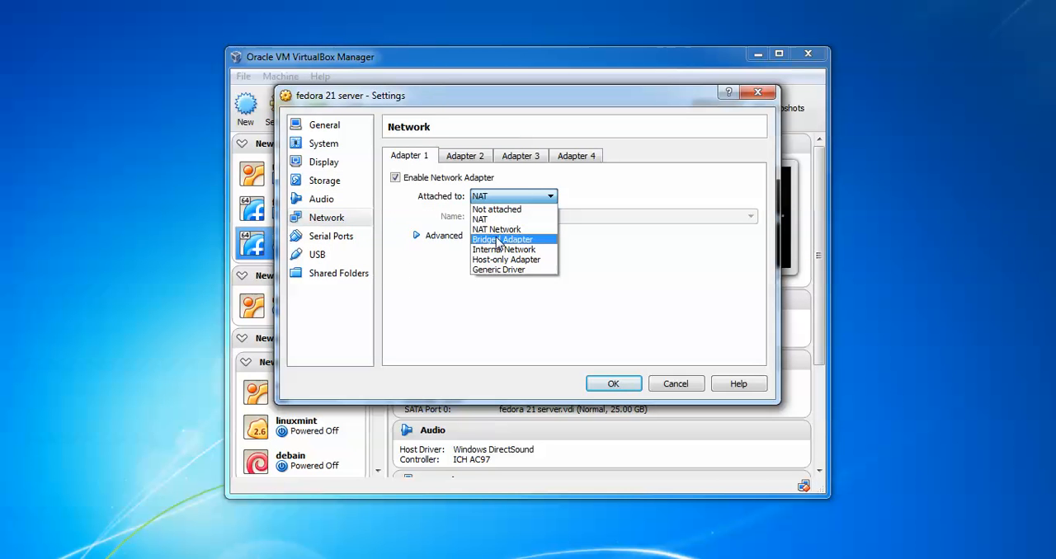
# Set the network adapter to Bridged Adapter and save the machine settings
pyautogui.click(502, 239)
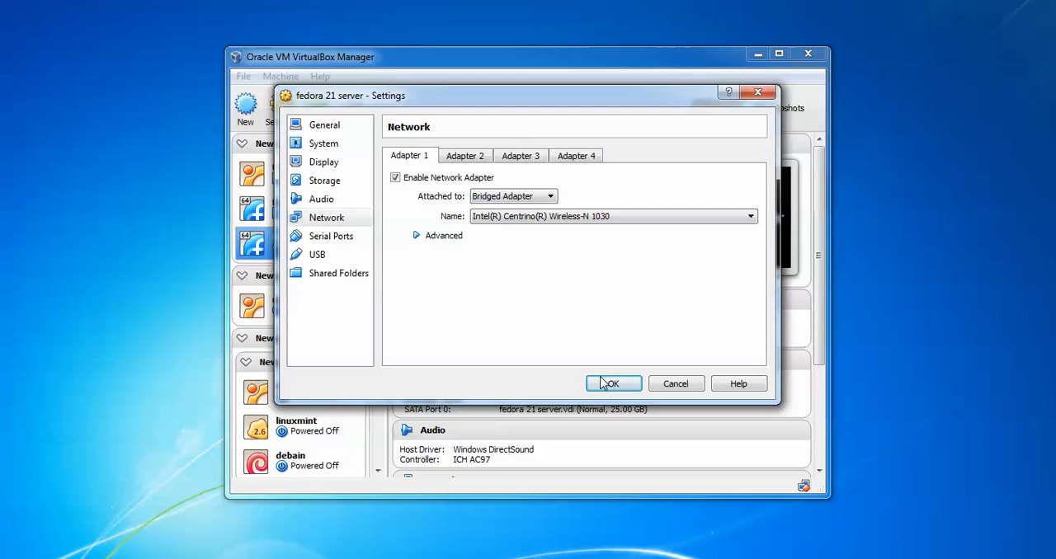
pyautogui.click(613, 384)
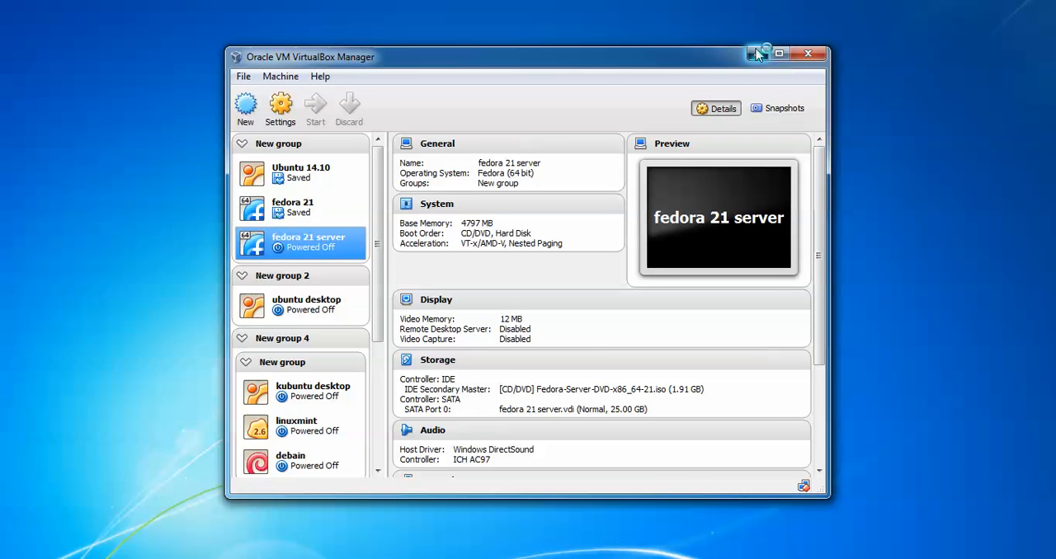
# Start the VM, launch Install Fedora-Server 21 and enlarge the VM window
pyautogui.click(314, 109)
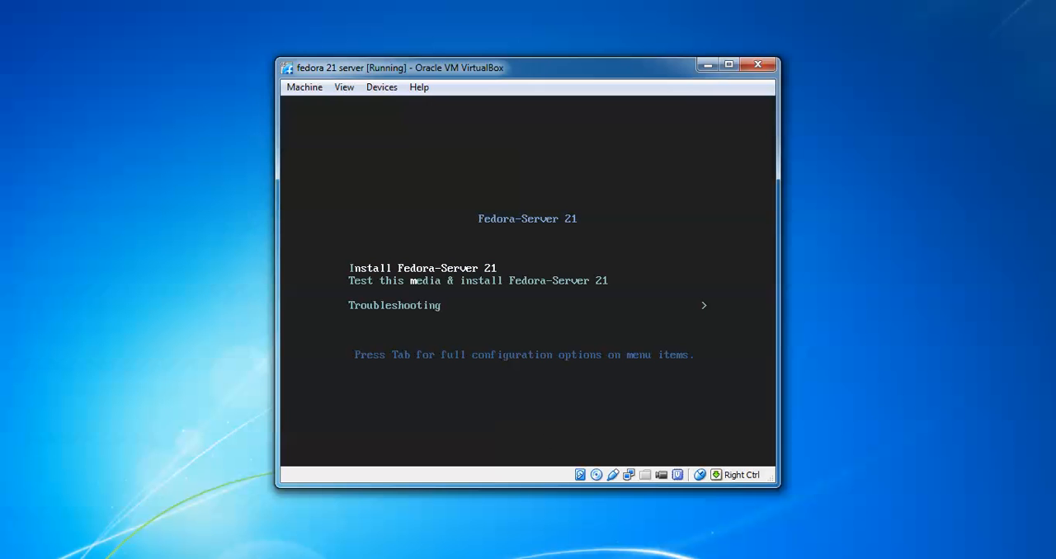
pyautogui.press('Down')
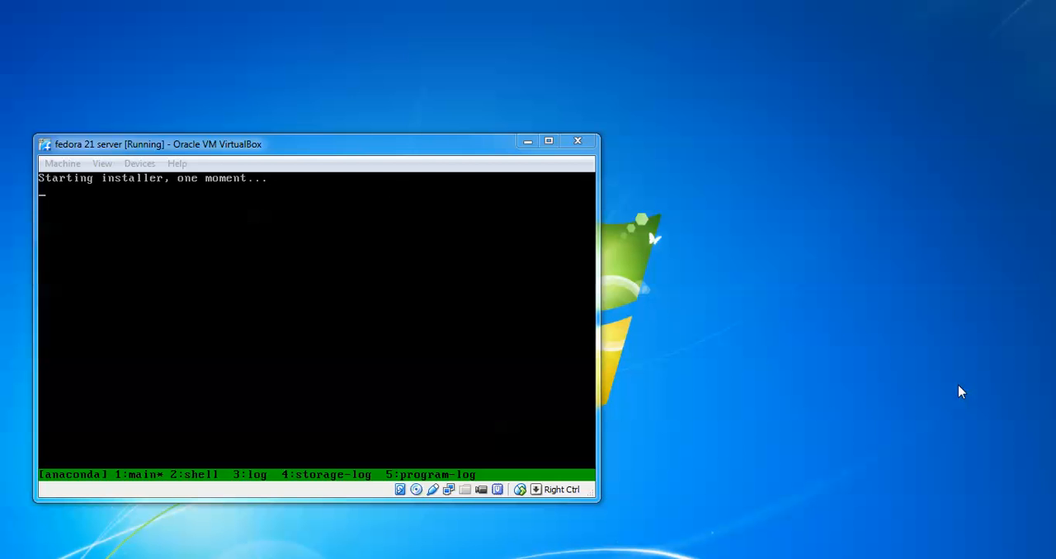
pyautogui.click(547, 140)
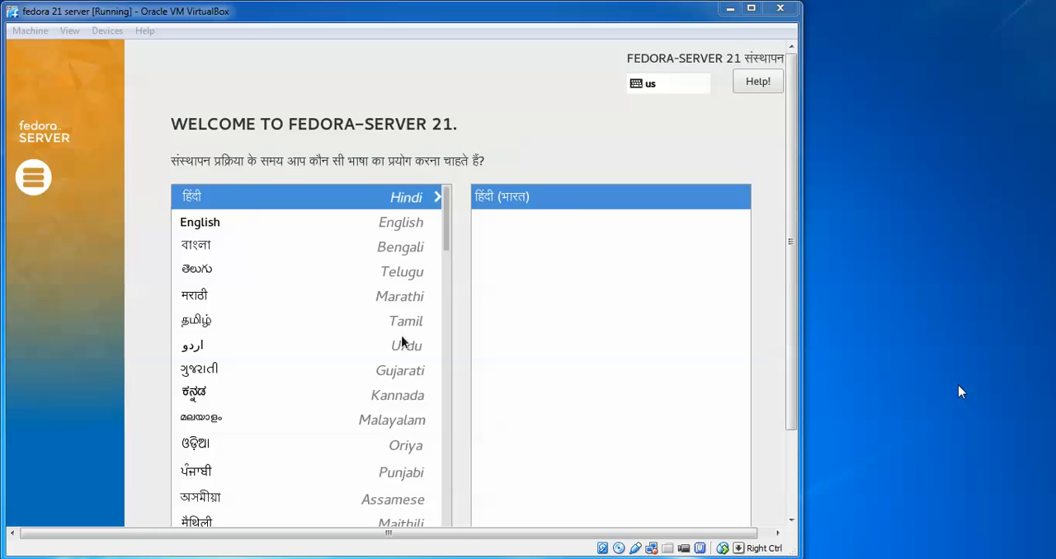
pyautogui.moveTo(580, 208)
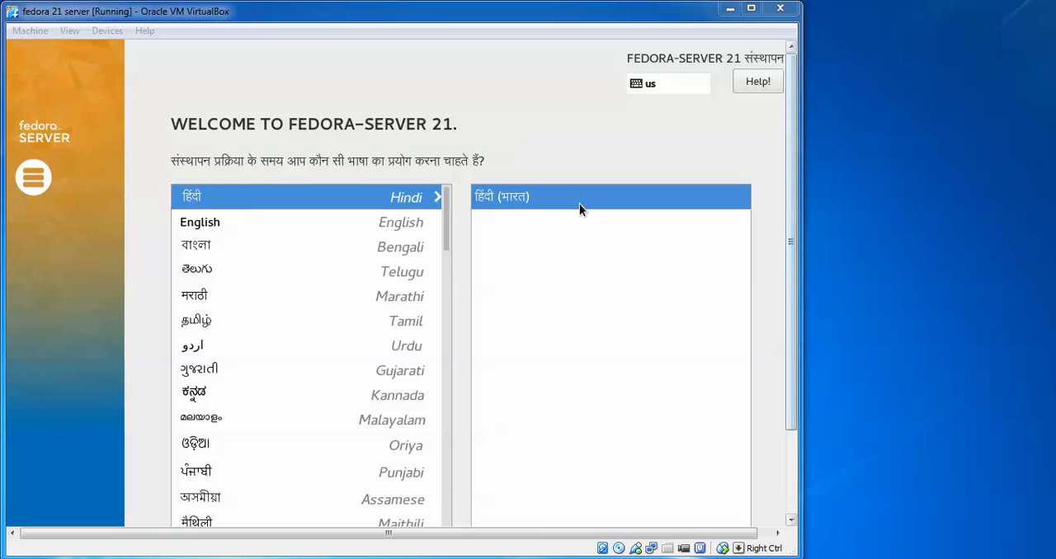
pyautogui.moveTo(312, 237)
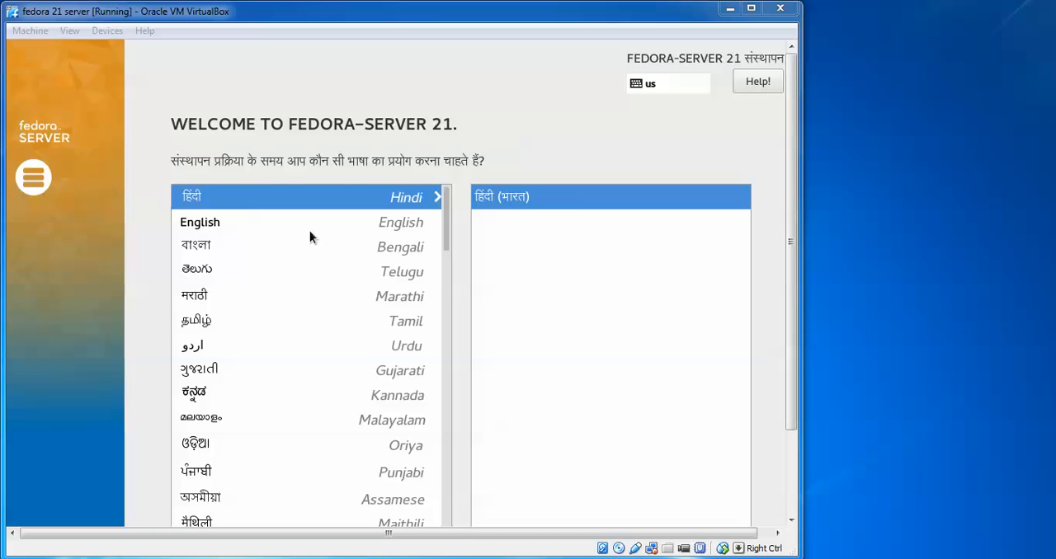
# Choose English (India) as the installer language and continue
pyautogui.click(200, 222)
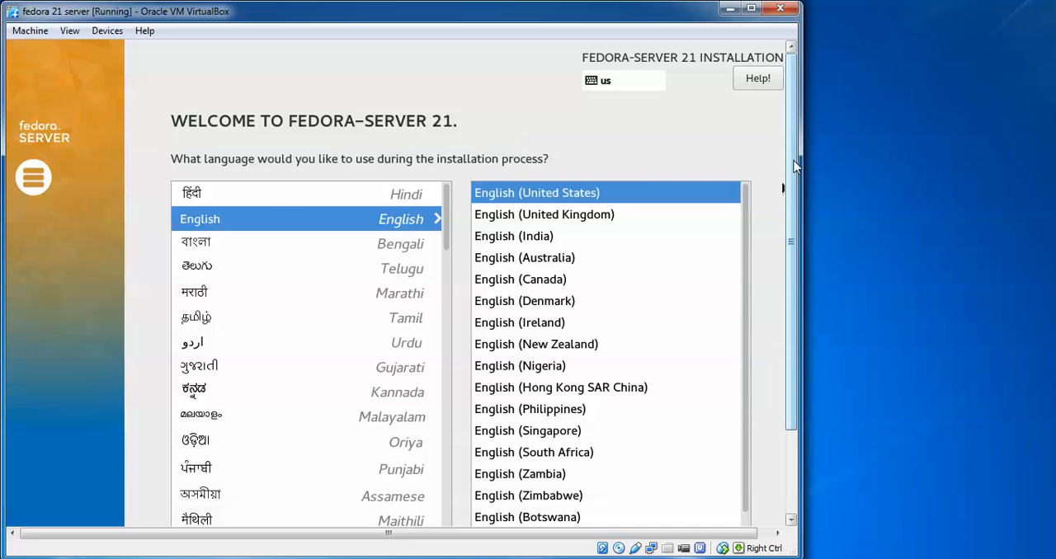
pyautogui.scroll(-3)
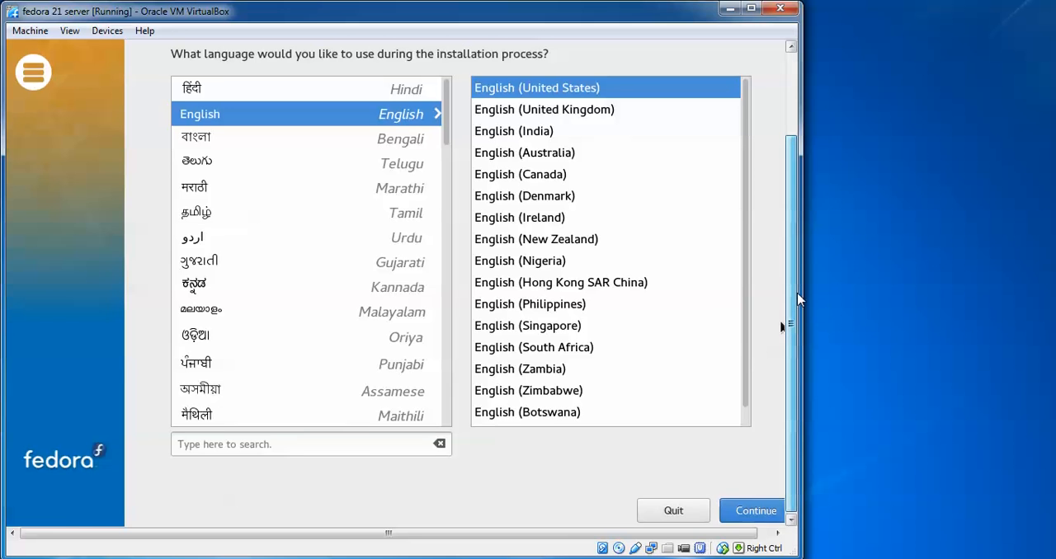
pyautogui.click(513, 183)
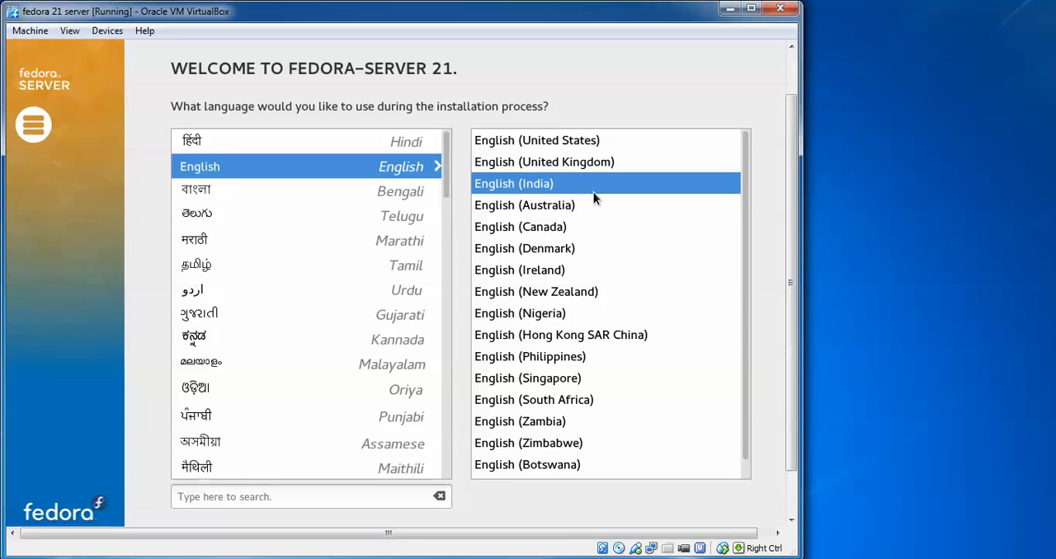
pyautogui.moveTo(774, 335)
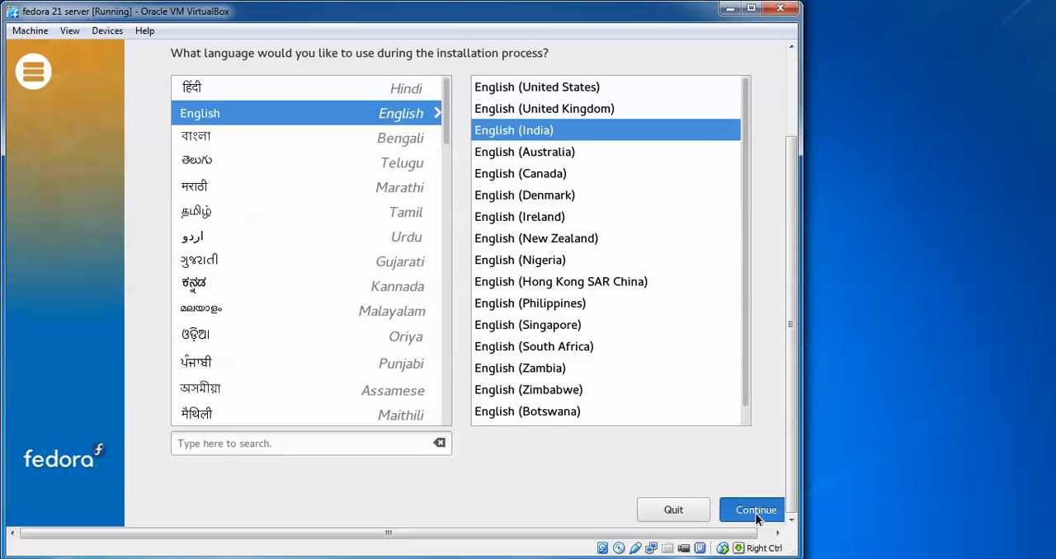
pyautogui.click(754, 510)
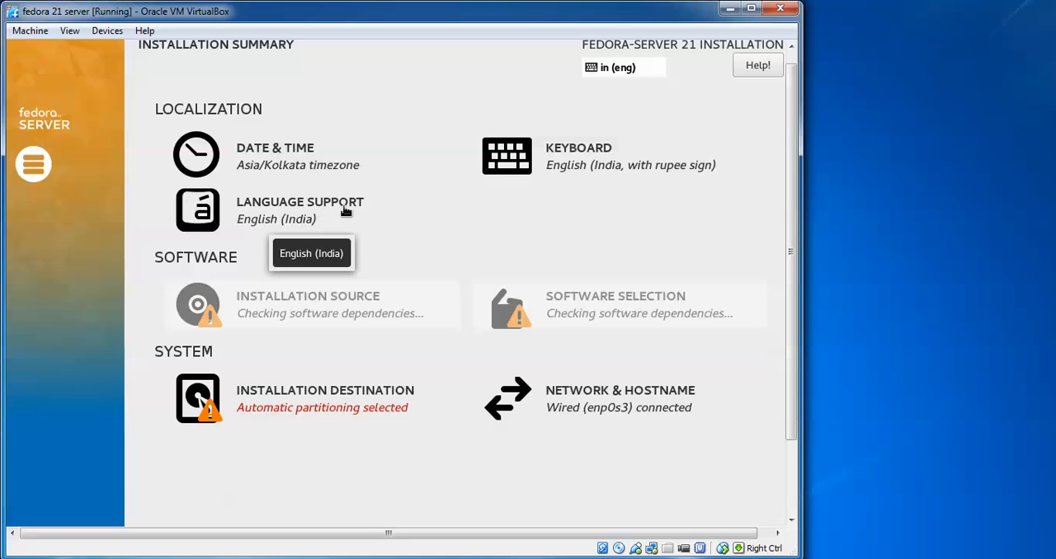
pyautogui.moveTo(483, 215)
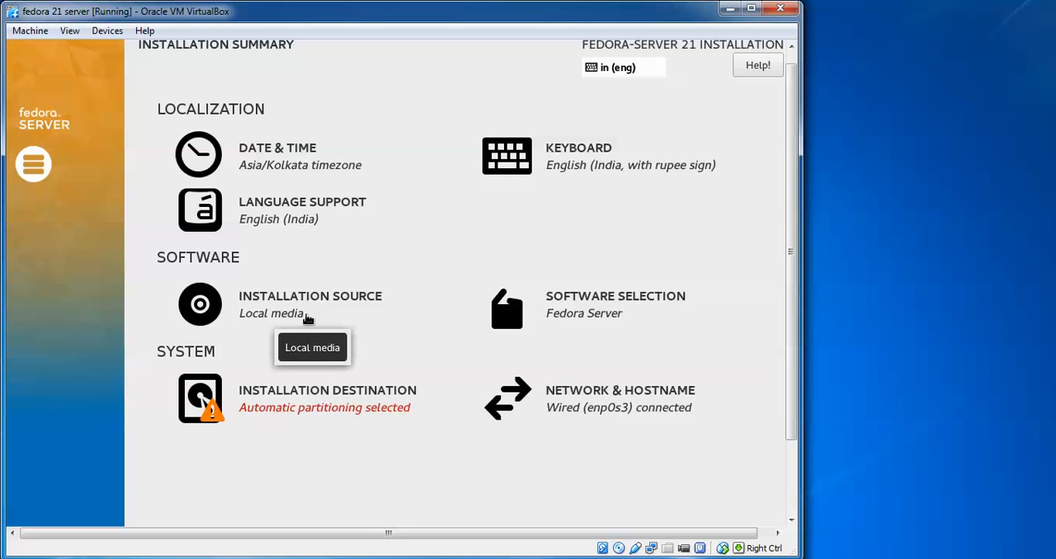
pyautogui.moveTo(602, 318)
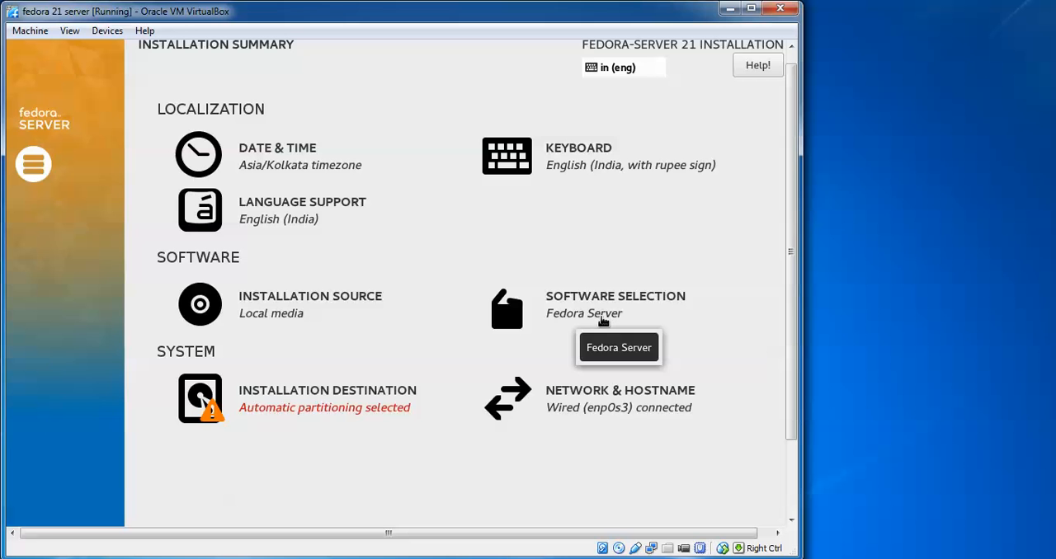
pyautogui.moveTo(575, 395)
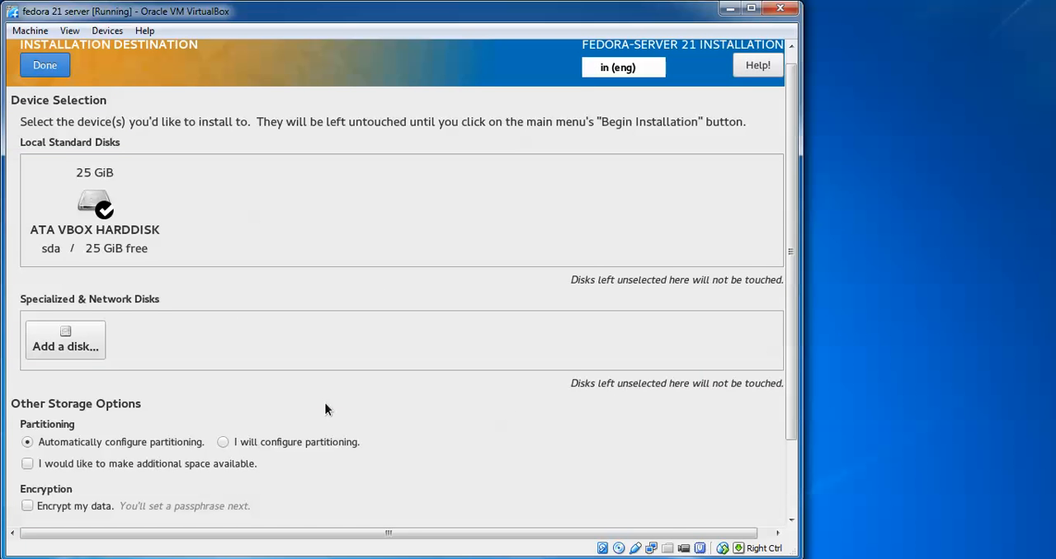
# Select the 25 GiB ATA VBOX HARDDISK as destination and begin the installation
pyautogui.click(94, 209)
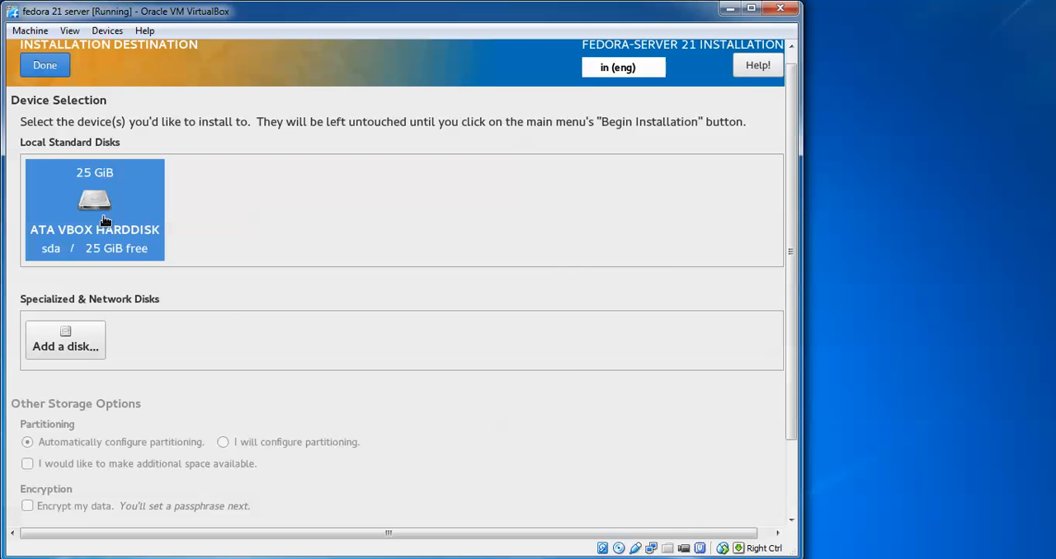
pyautogui.click(94, 206)
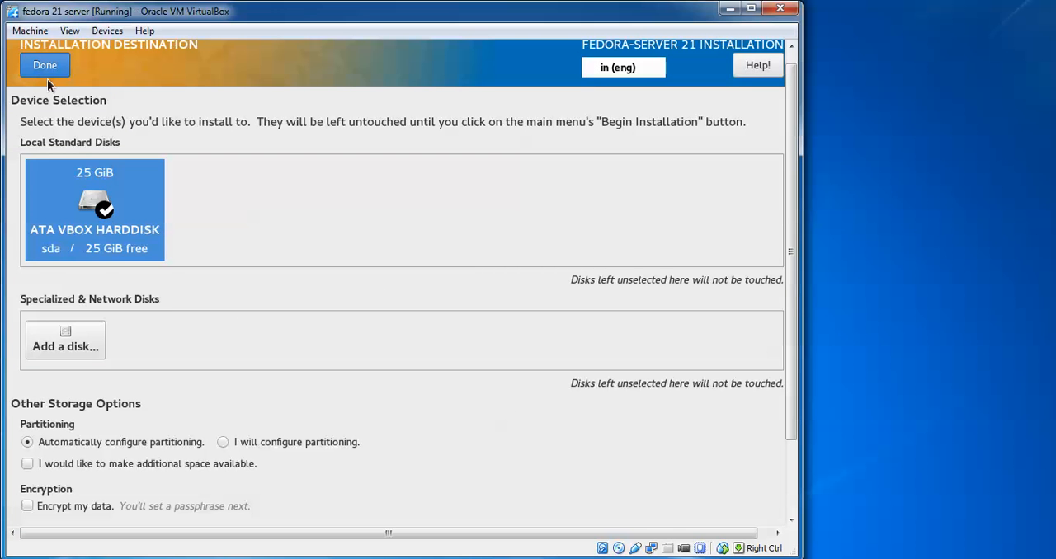
pyautogui.click(45, 65)
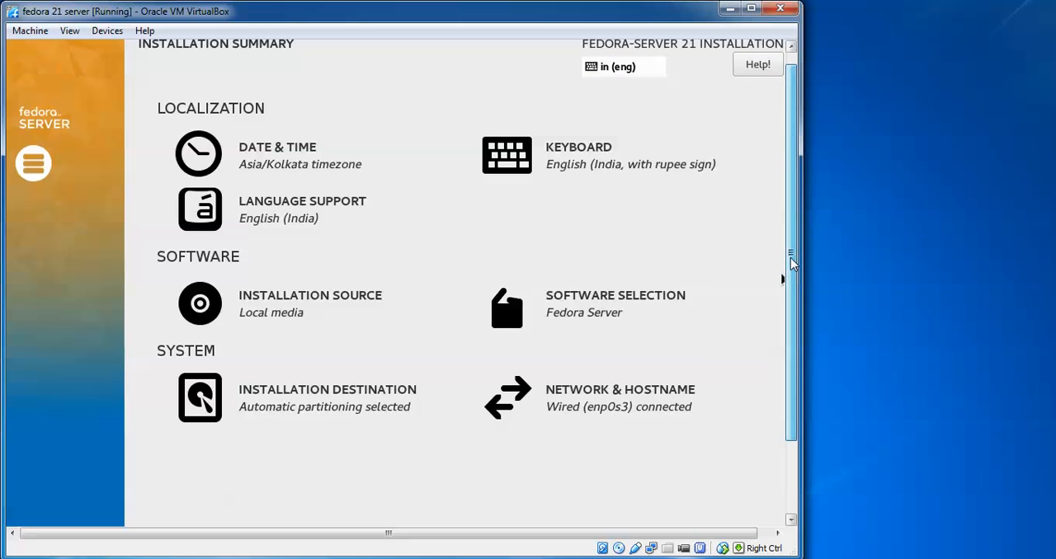
pyautogui.scroll(-3)
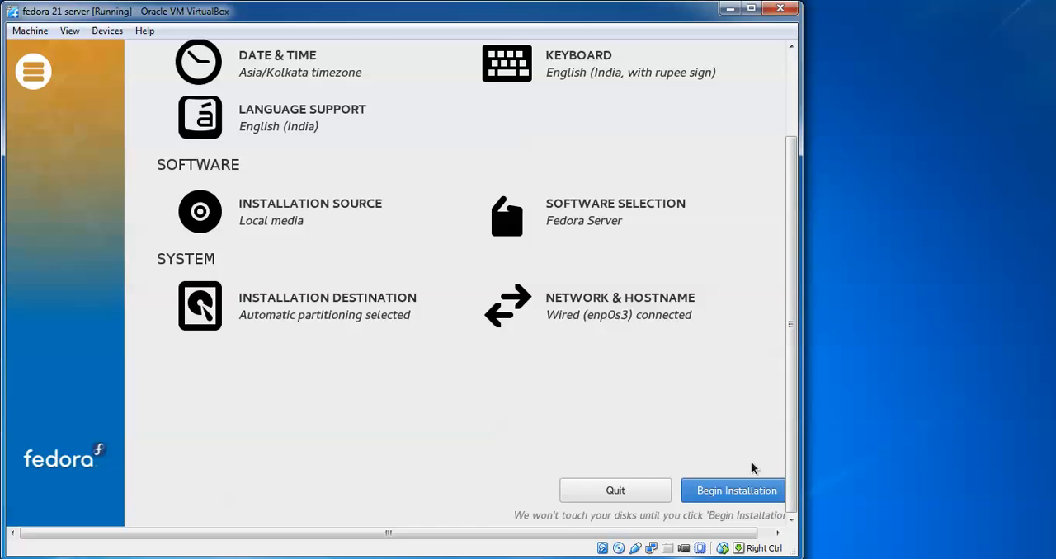
pyautogui.click(735, 491)
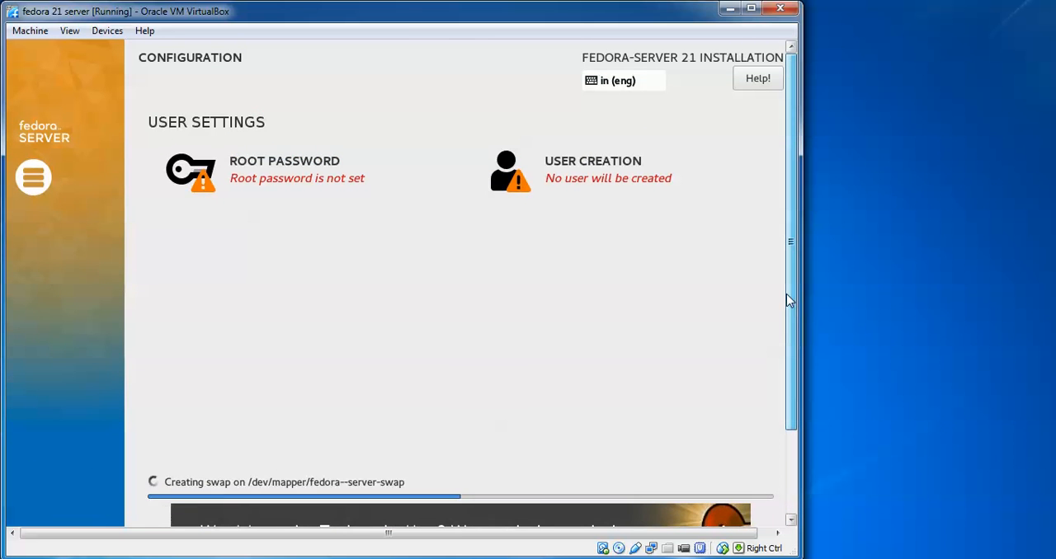
# Set and confirm the root password
pyautogui.click(284, 169)
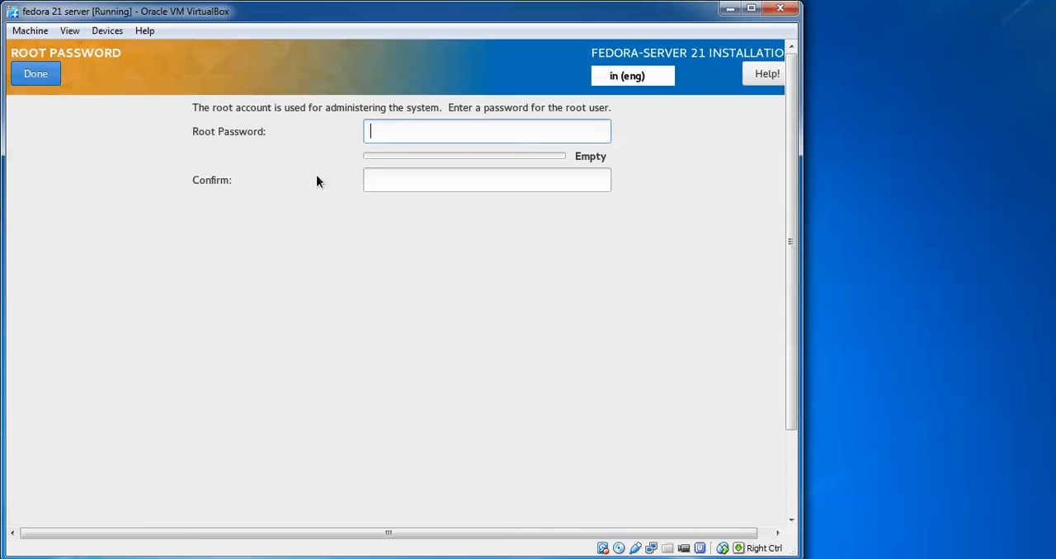
pyautogui.write('••')
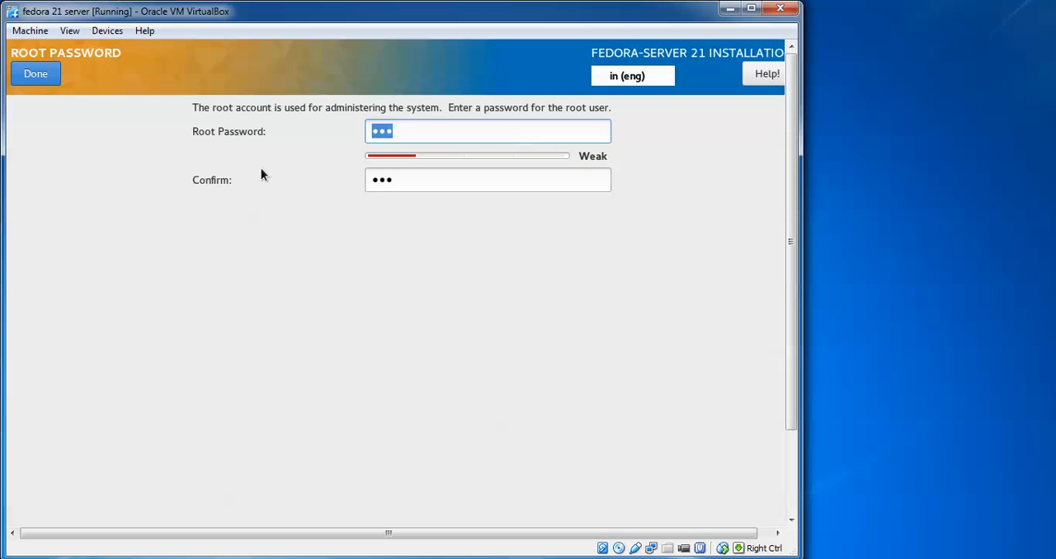
pyautogui.moveTo(35, 74)
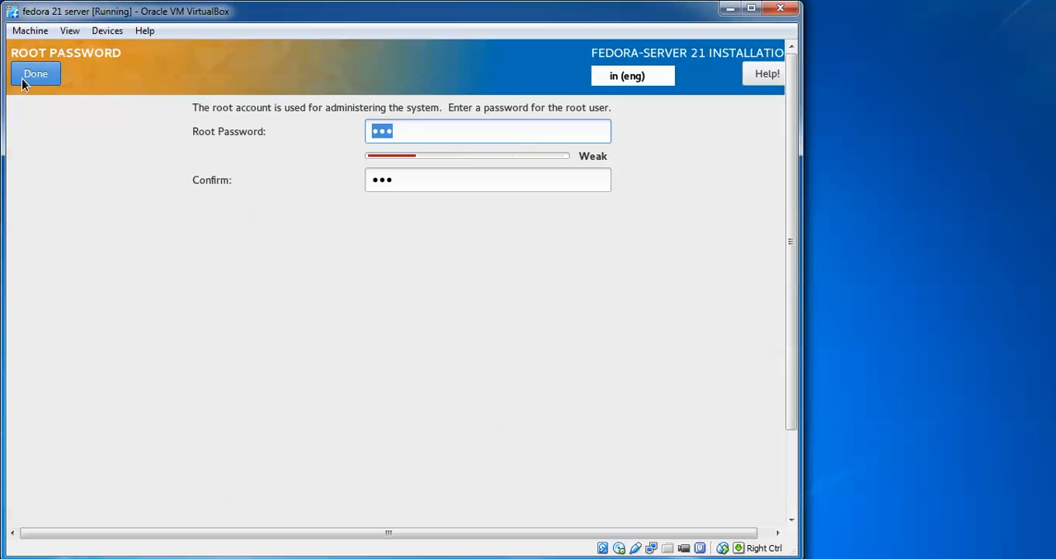
pyautogui.click(35, 74)
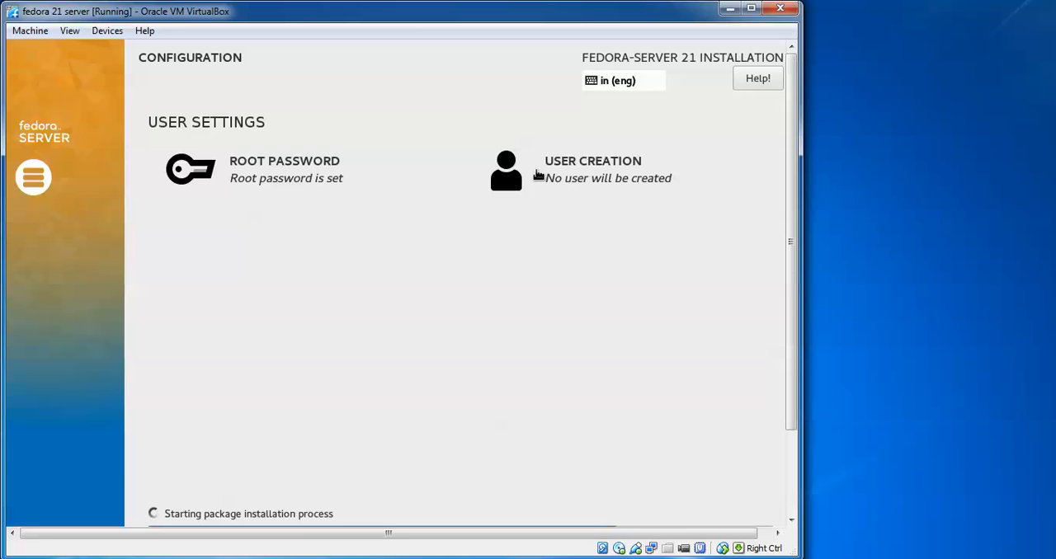
pyautogui.moveTo(536, 174)
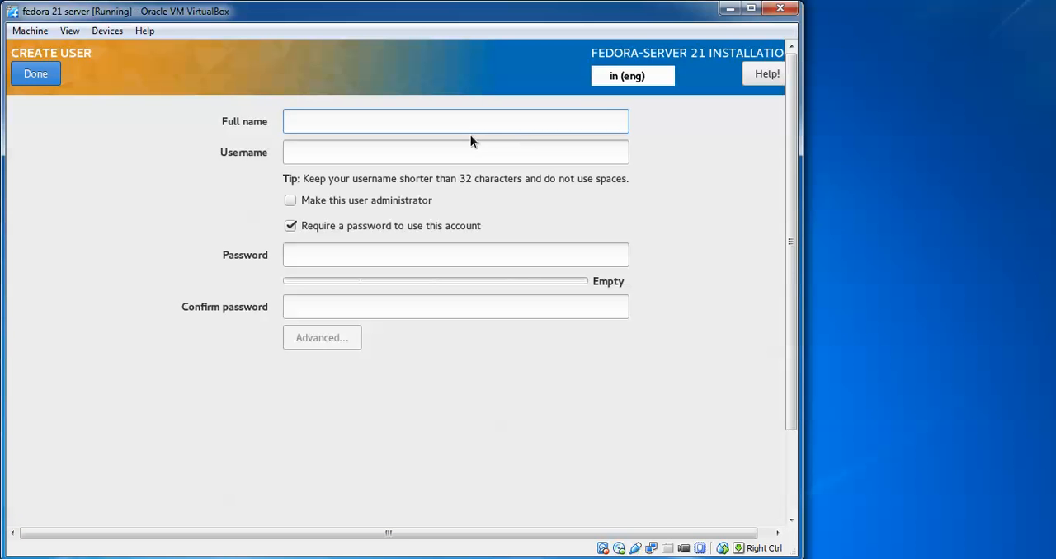
# Create user 'Cloud Network' (cnetwork) with no password required for the account
pyautogui.write('Clou')
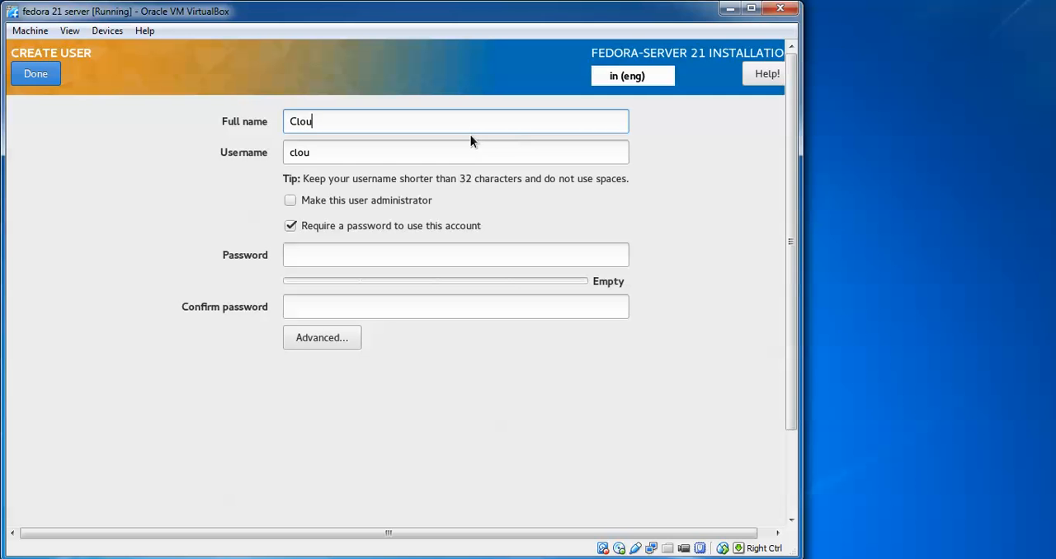
pyautogui.press('BackSpace')
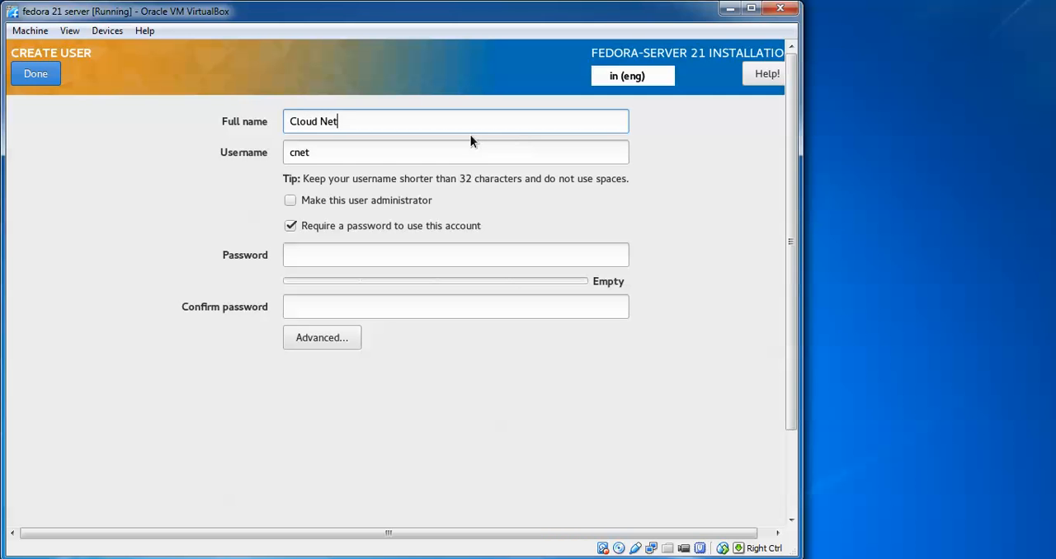
pyautogui.write('work')
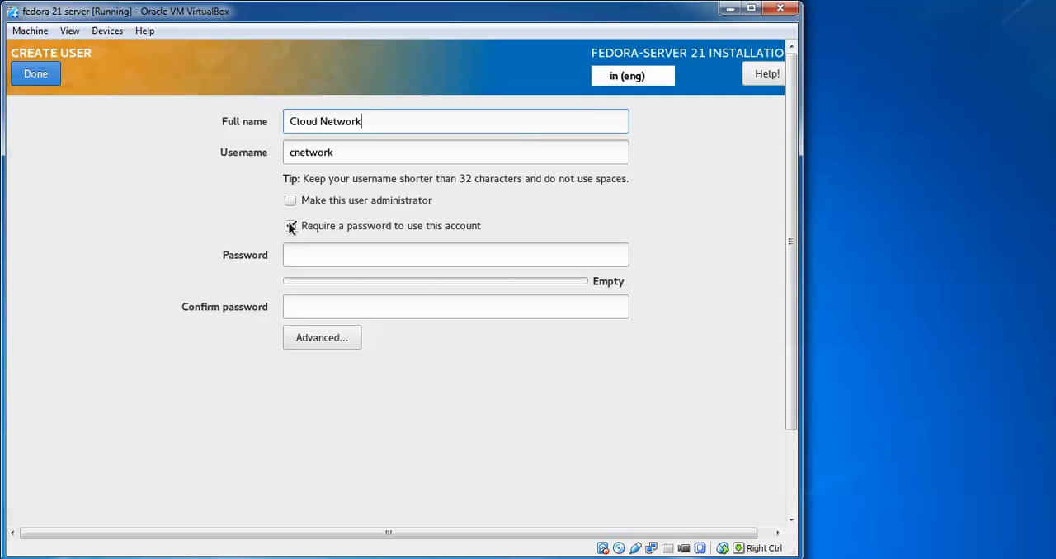
pyautogui.click(291, 225)
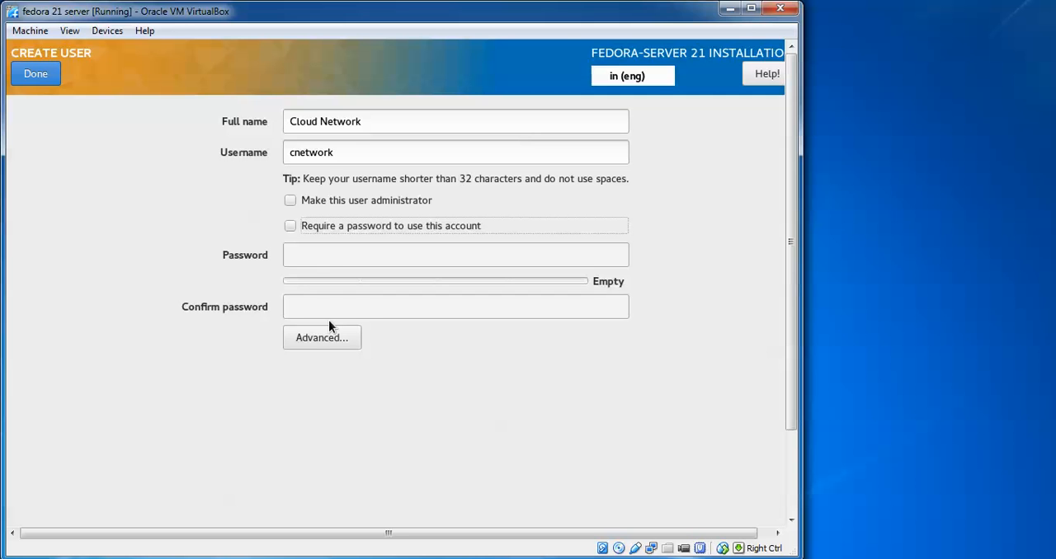
pyautogui.moveTo(222, 149)
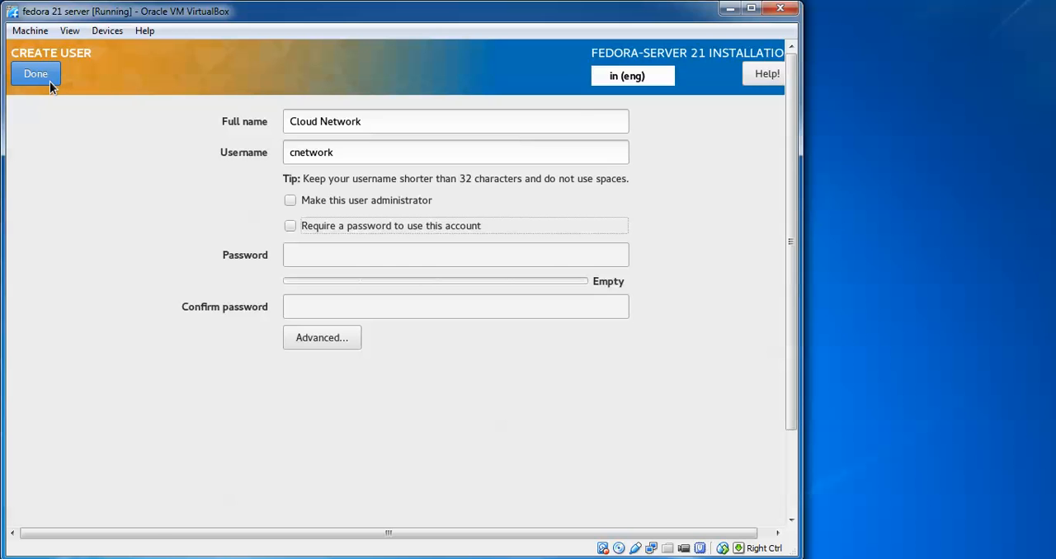
pyautogui.click(36, 74)
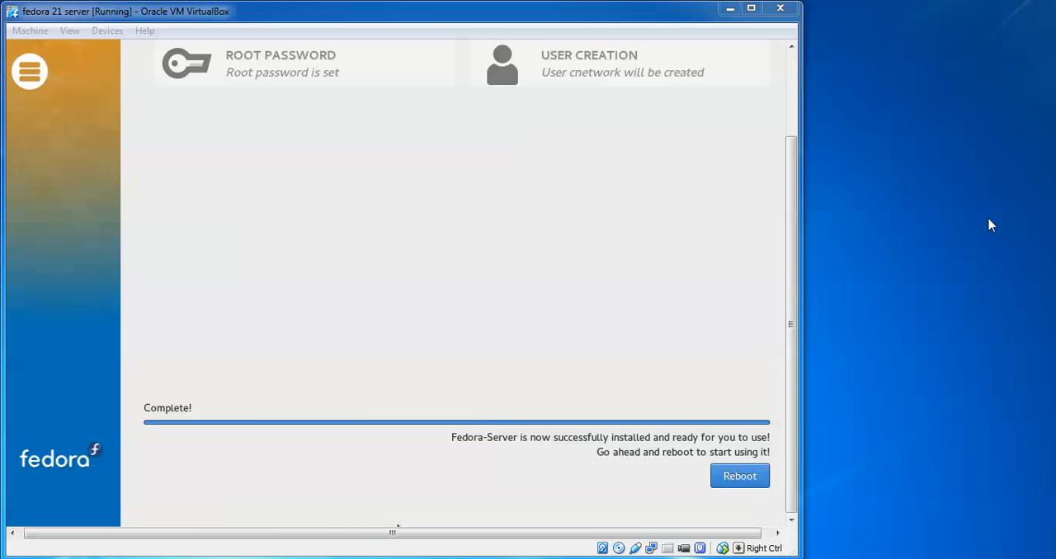
pyautogui.moveTo(682, 419)
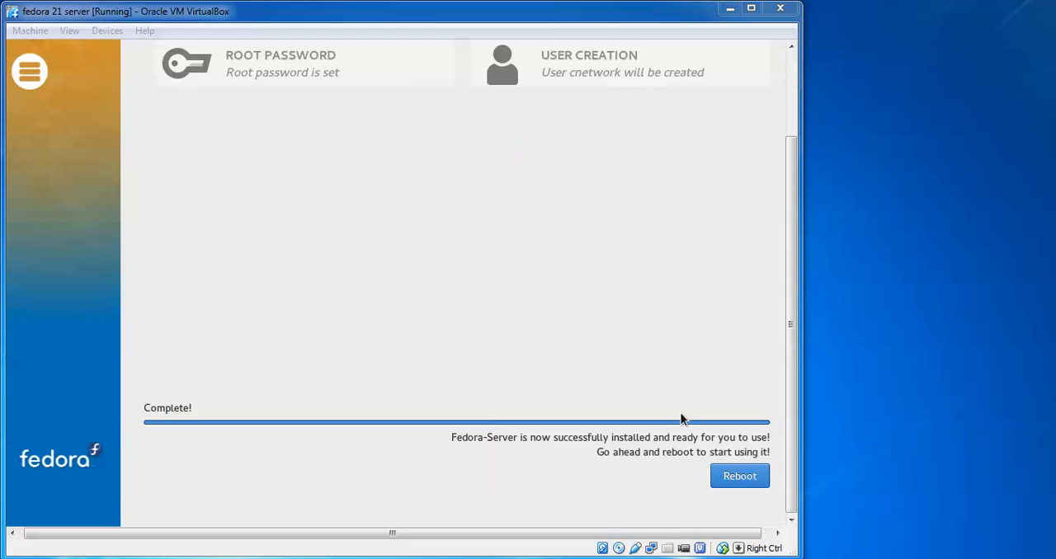
pyautogui.moveTo(640, 461)
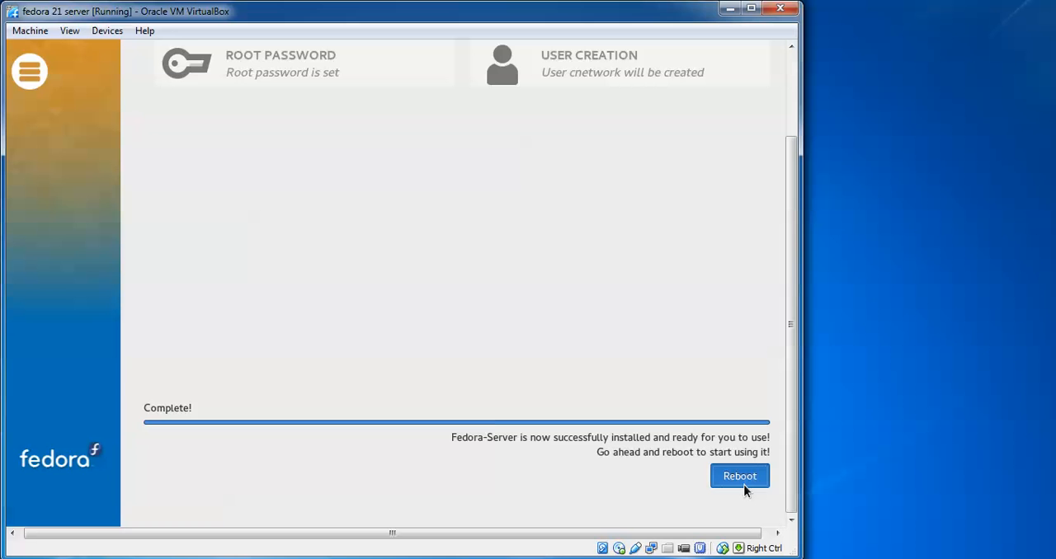
# Reboot after installation, then close the VM window choosing 'Power off the machine'
pyautogui.click(740, 476)
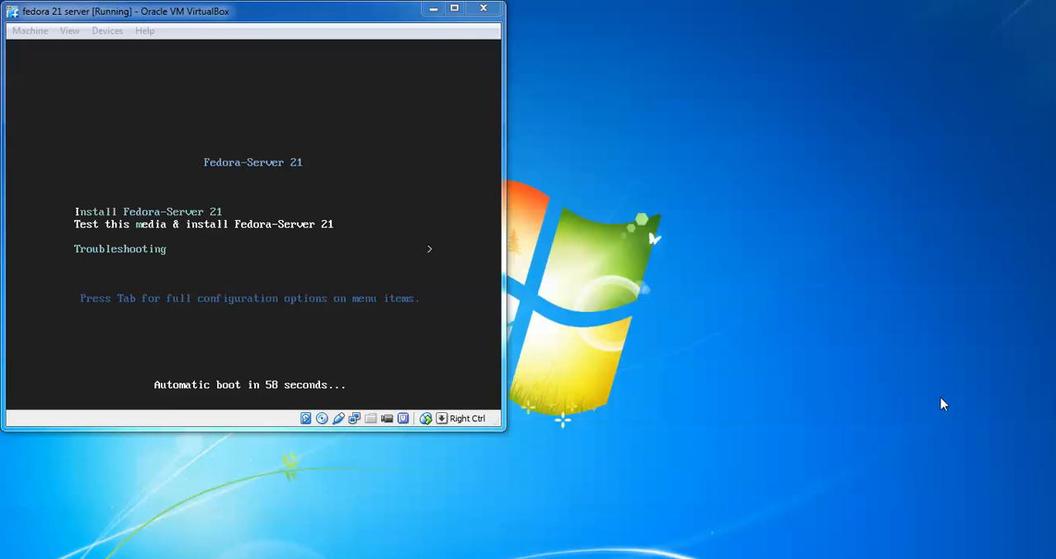
pyautogui.moveTo(625, 329)
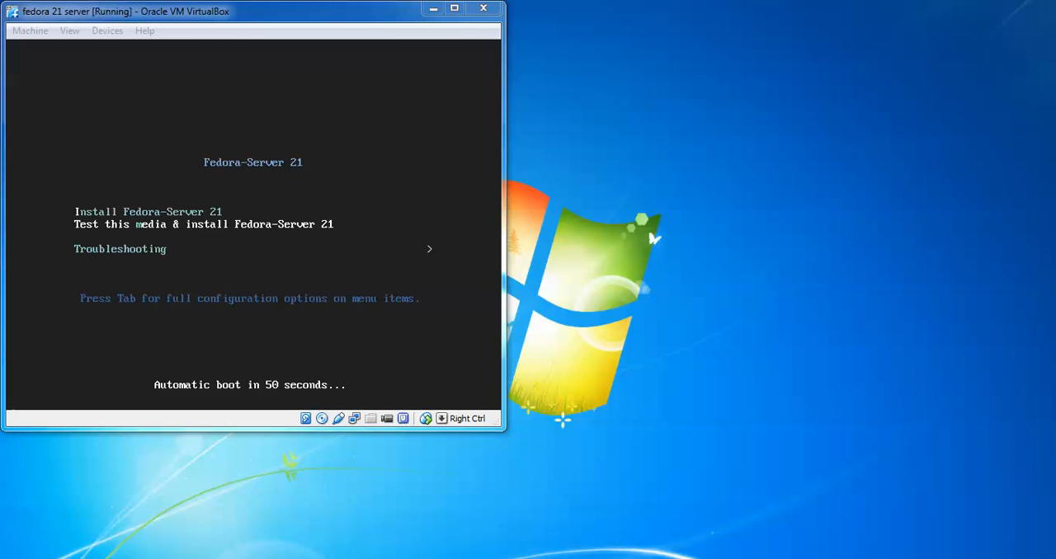
pyautogui.click(483, 8)
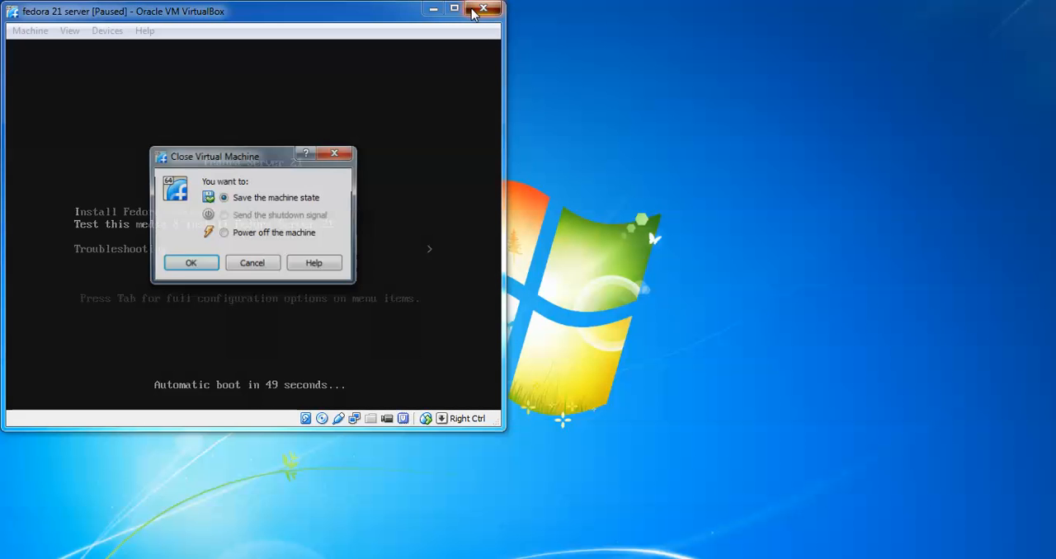
pyautogui.click(224, 233)
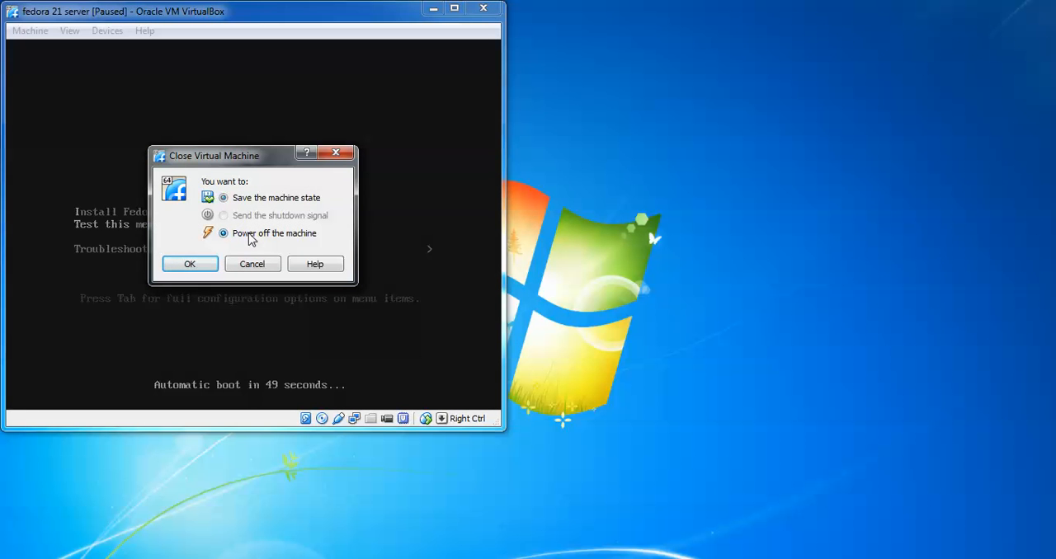
pyautogui.click(189, 264)
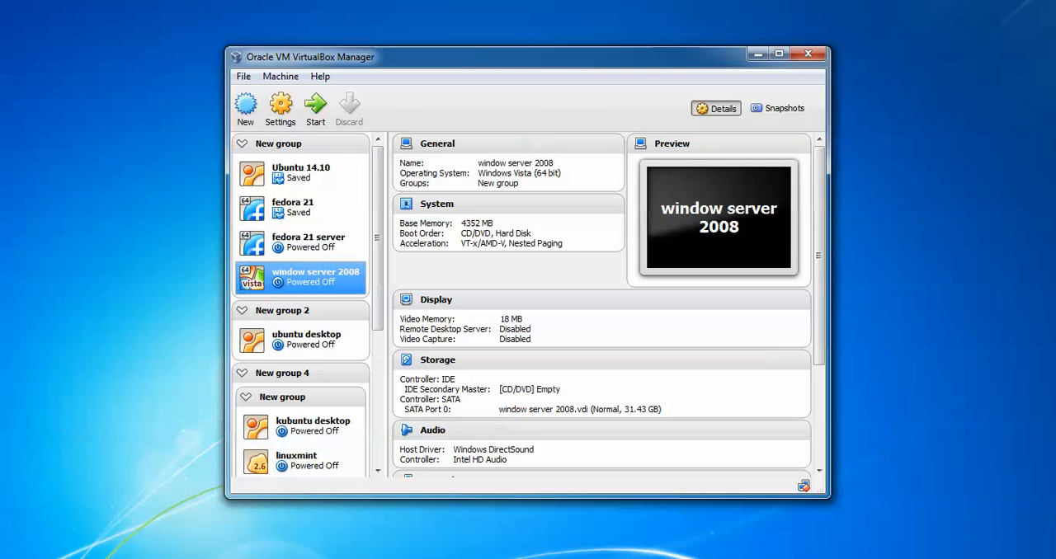
# In fedora 21 server's System > Motherboard settings, remove CD/DVD from the boot order
pyautogui.click(309, 242)
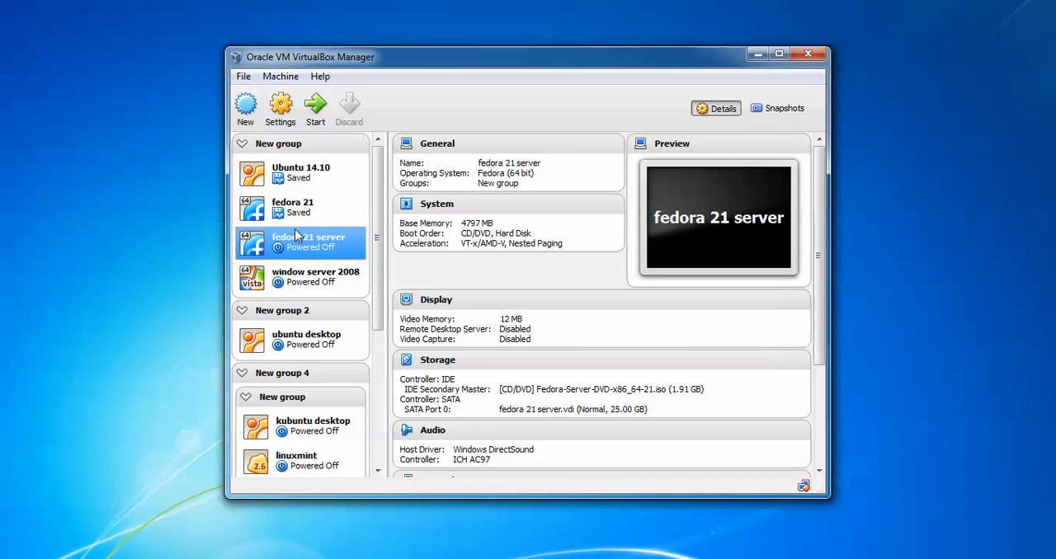
pyautogui.click(280, 108)
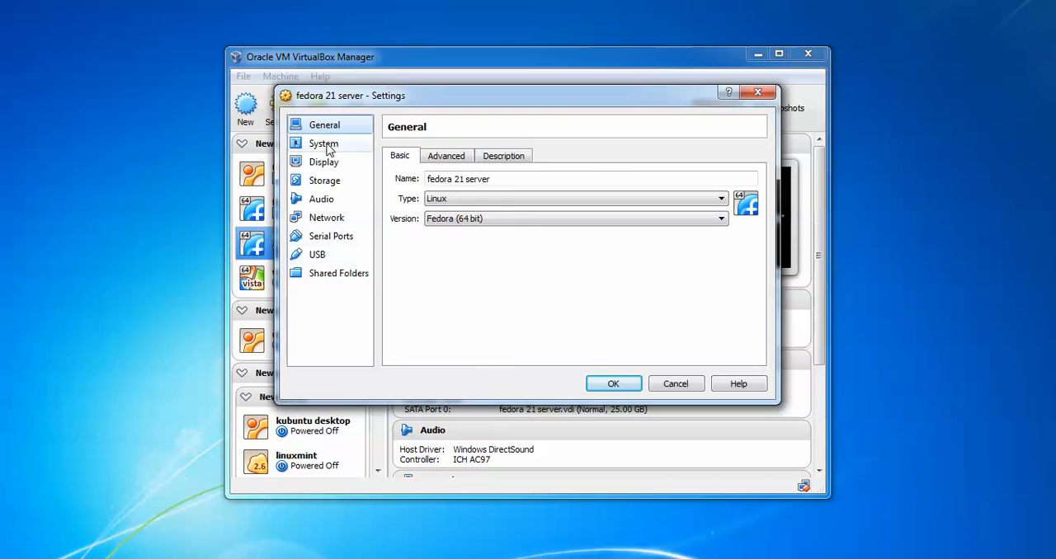
pyautogui.click(323, 142)
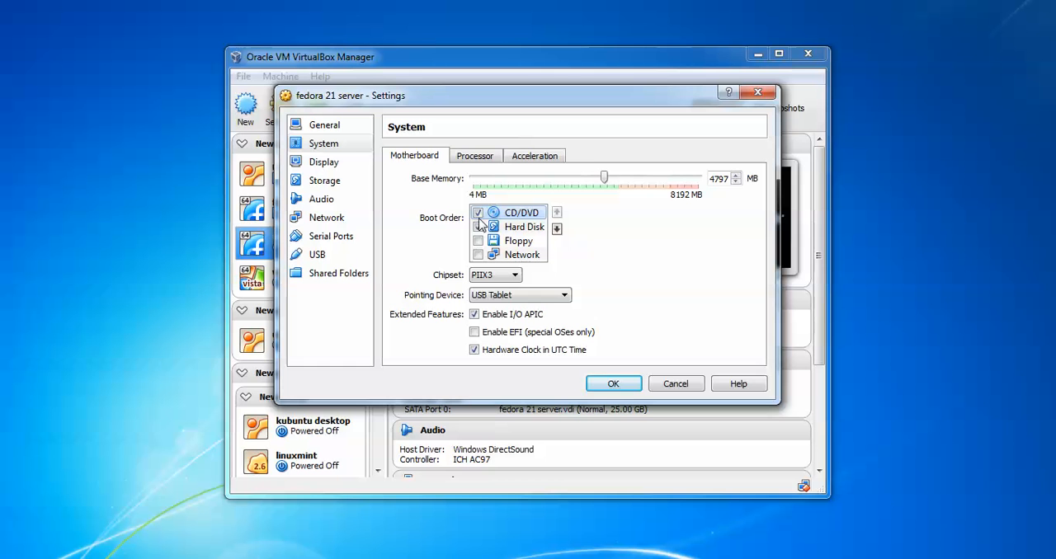
pyautogui.click(477, 213)
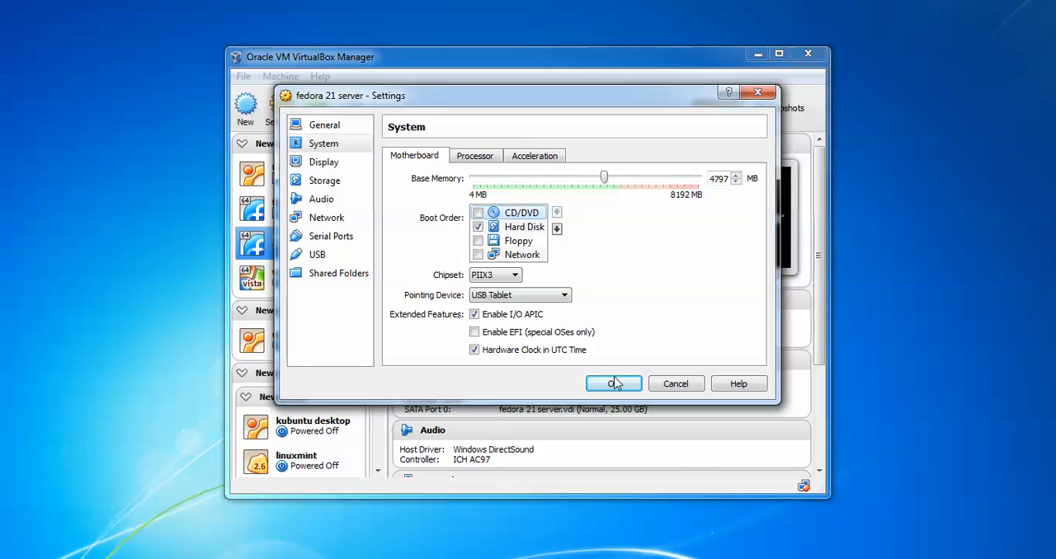
pyautogui.click(614, 384)
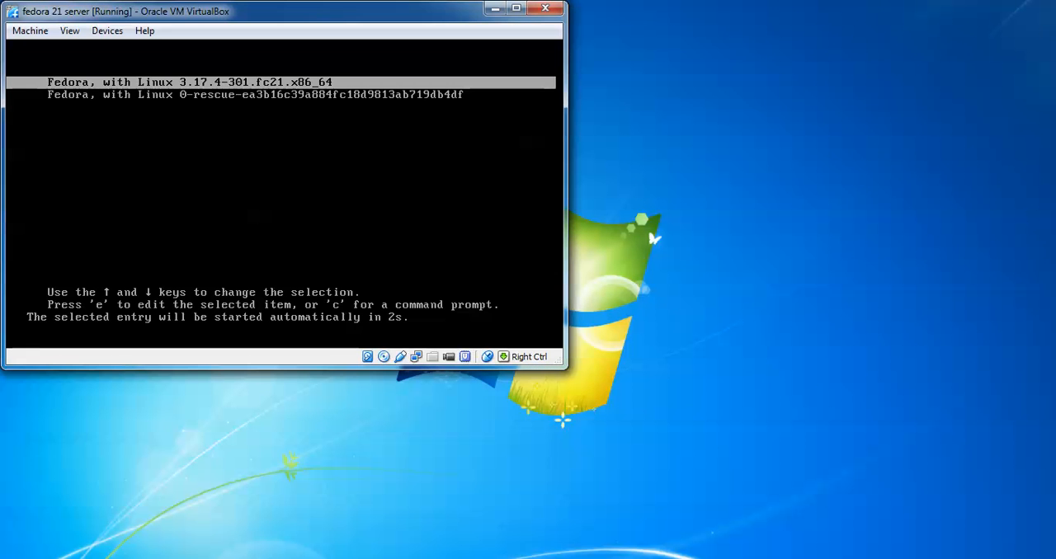
# Boot the installed Fedora entry from GRUB and log in as root with its password
pyautogui.press('Down')
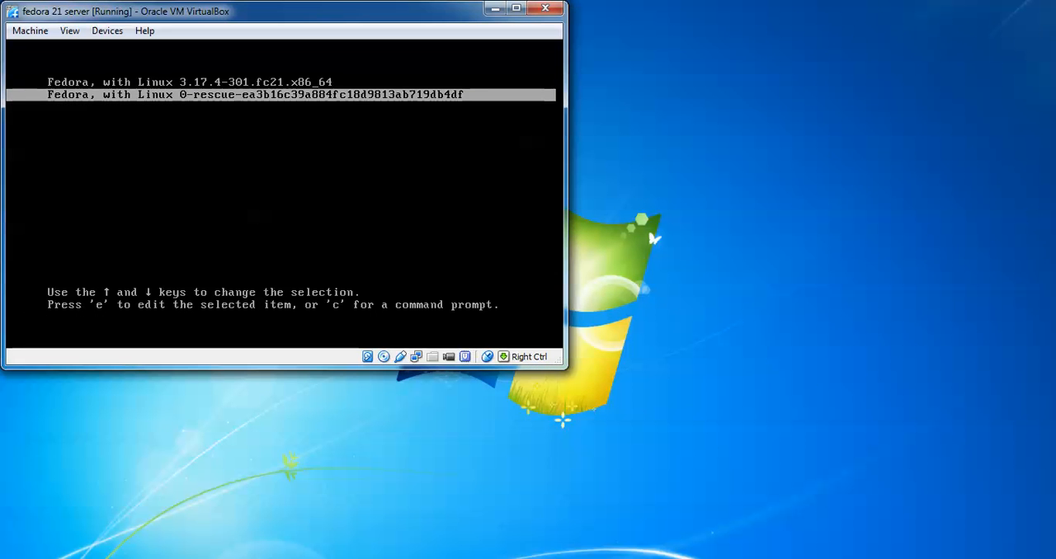
pyautogui.press('Up')
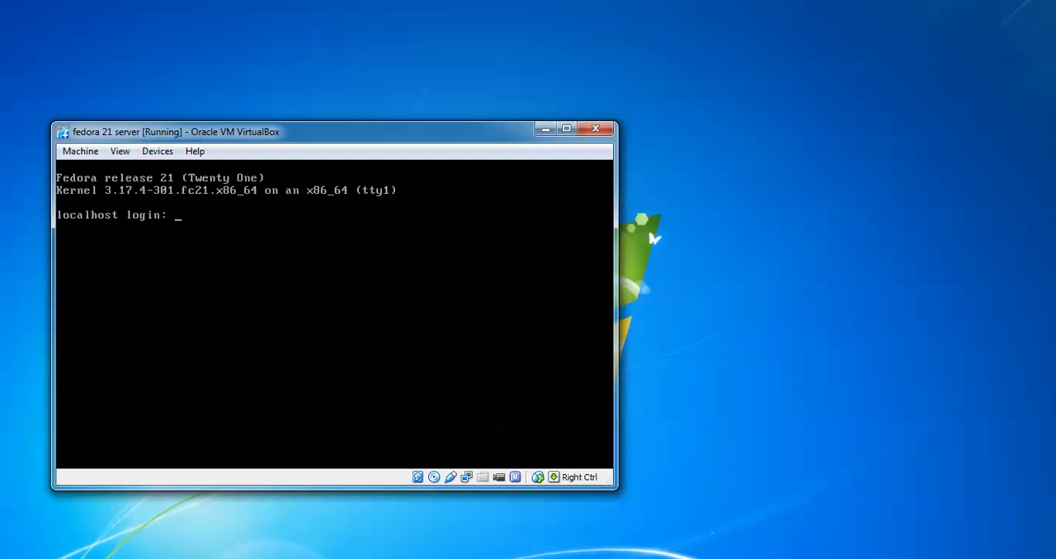
pyautogui.write('roo')
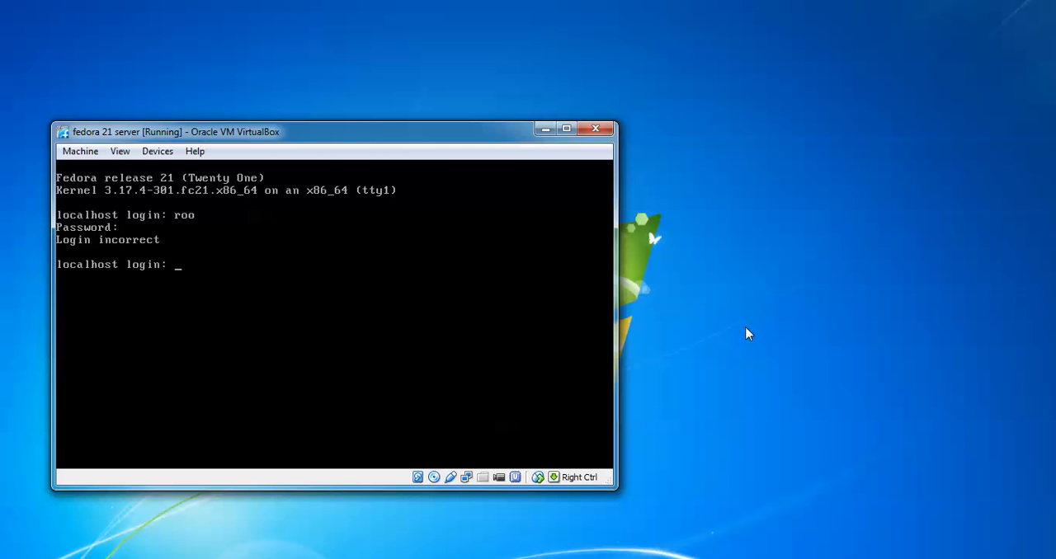
pyautogui.write('root')
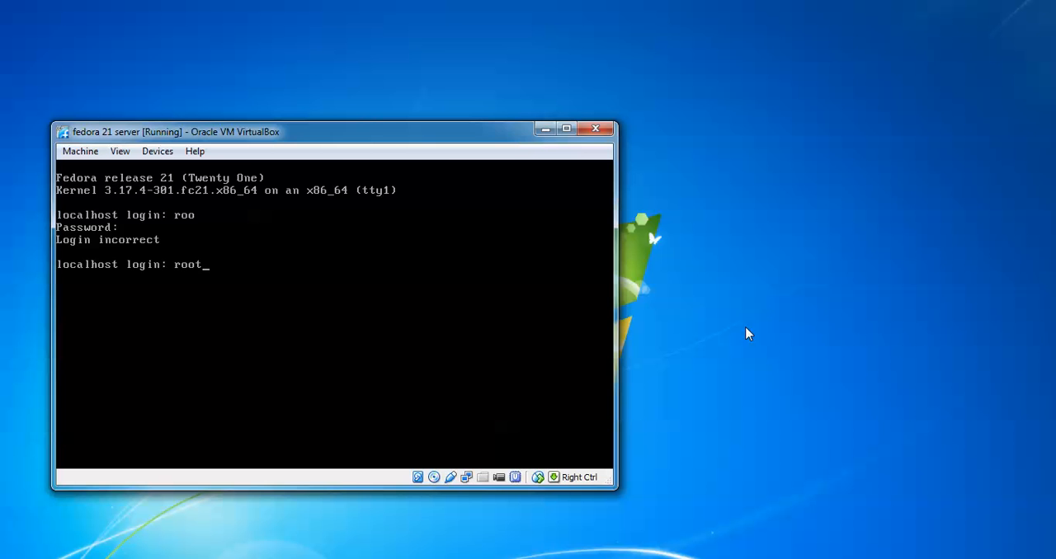
pyautogui.press('Return')
pyautogui.write('id')
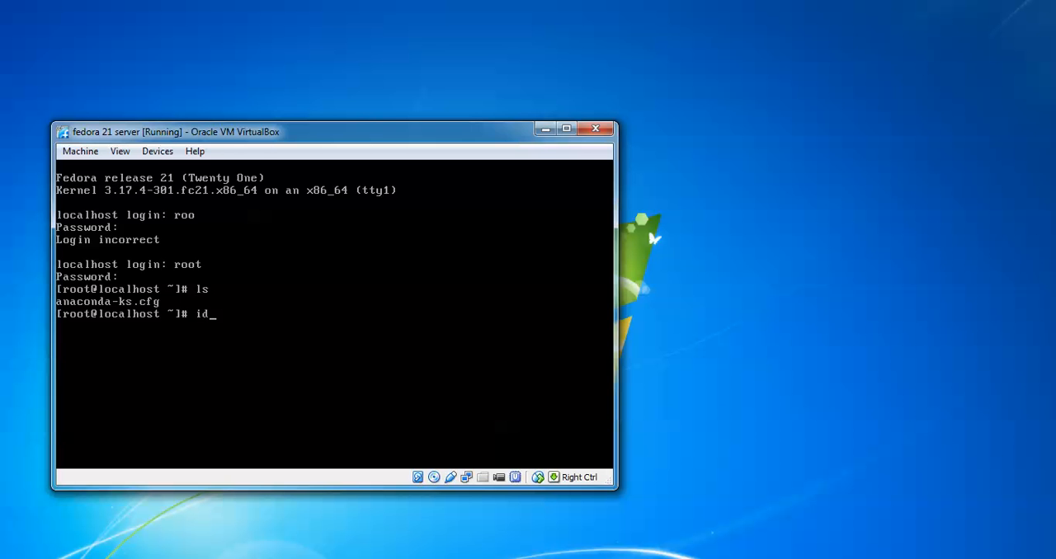
# Run ifconfig to list enp0s3 at 192.168.0.100 and the loopback interface
pyautogui.write('fconfig')
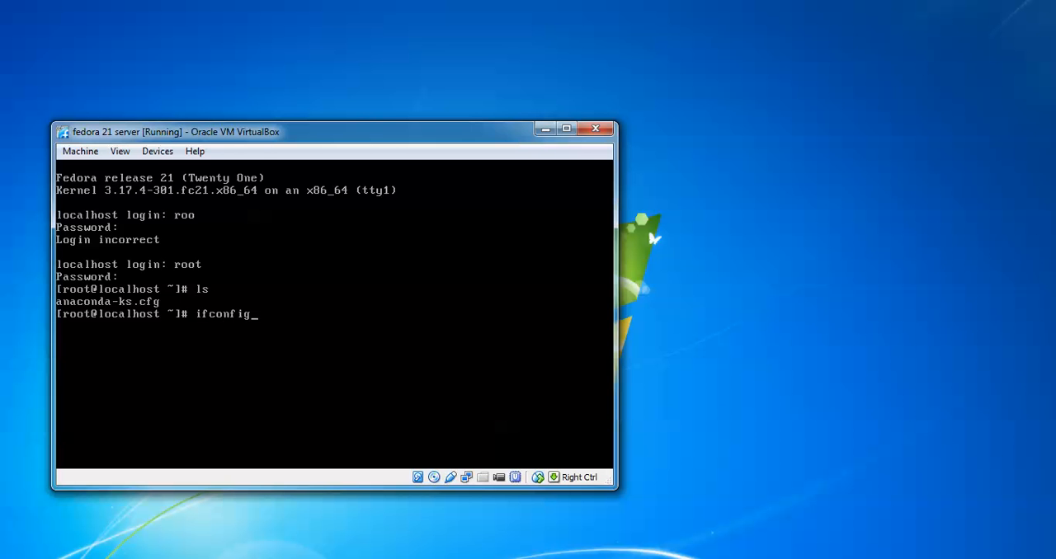
pyautogui.press('Return')
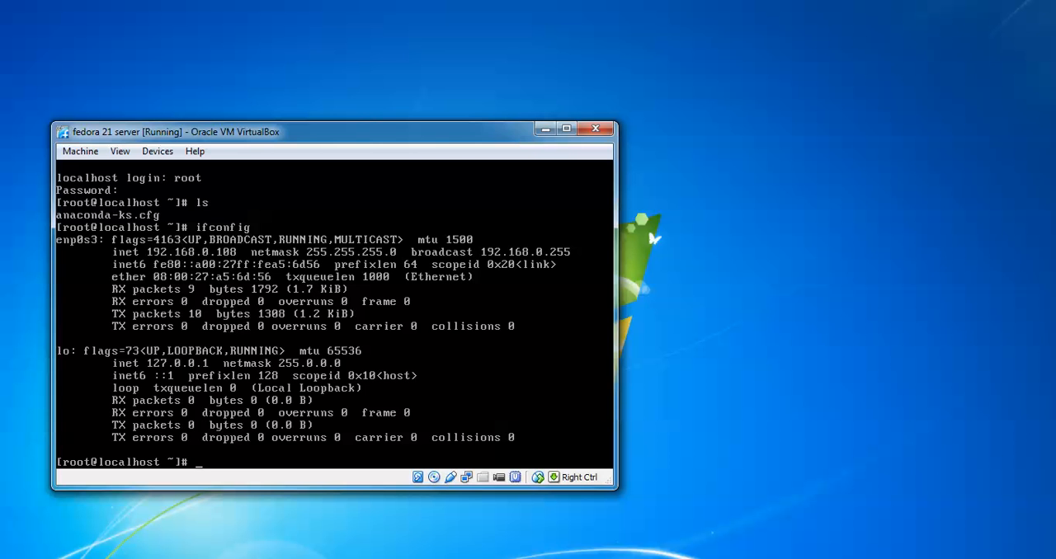